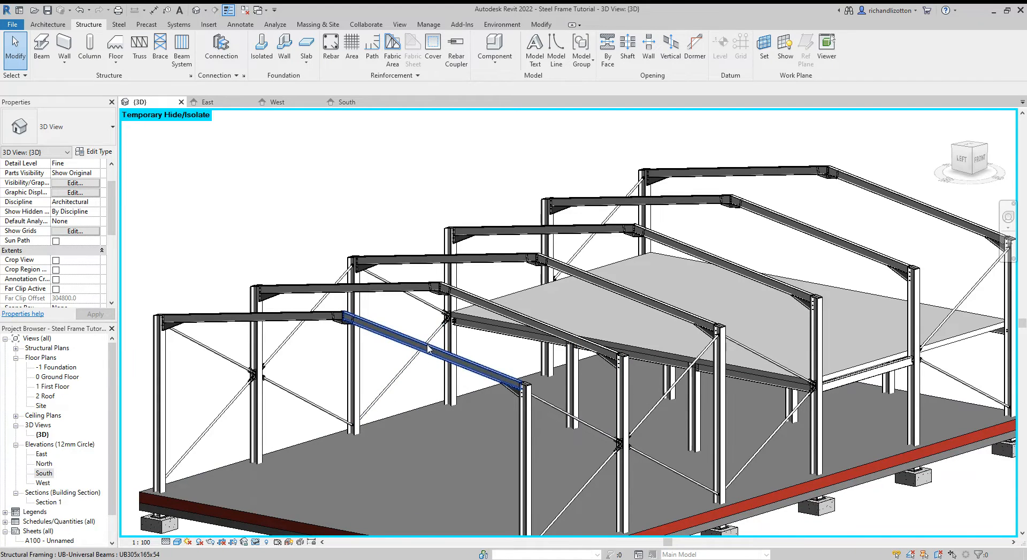
Step: Start a structural beam and browse the family library to UK Structural Framing British Standard steel
left_click(620, 316)
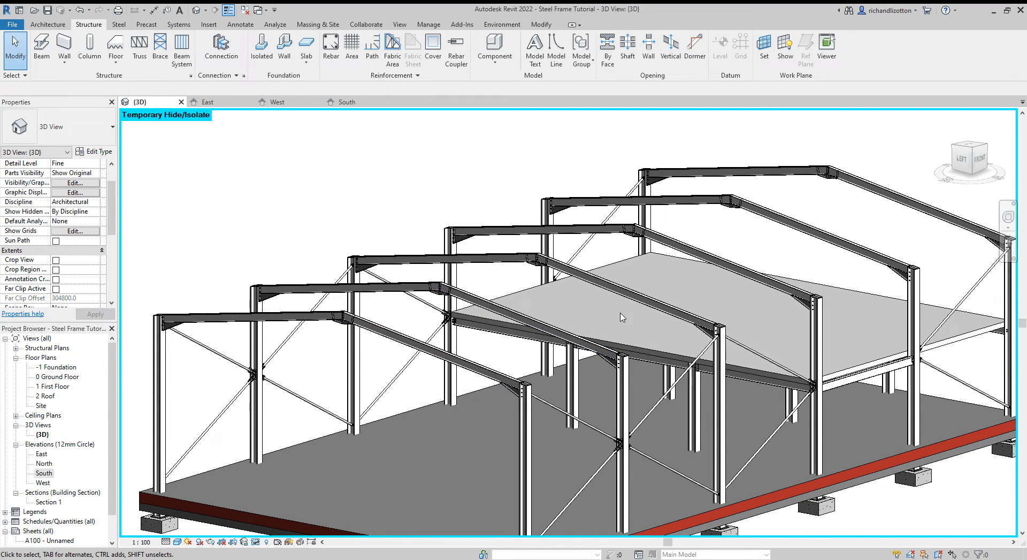
mouse_move(328, 254)
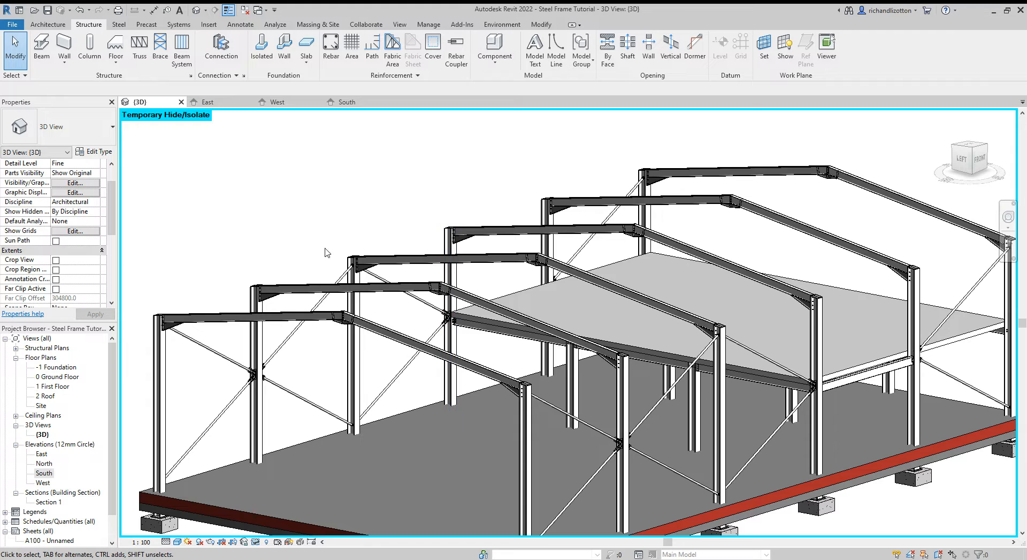
mouse_move(40, 44)
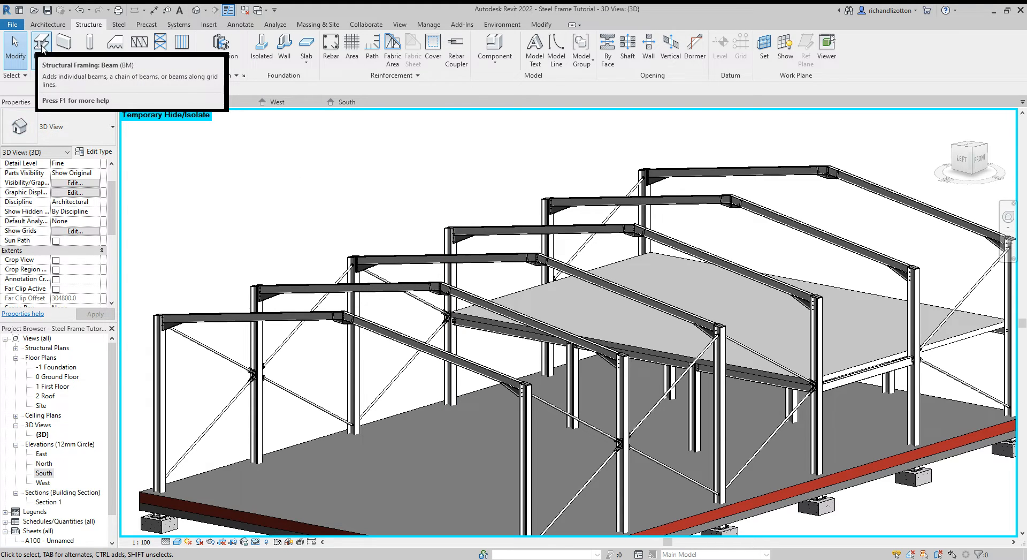
left_click(41, 42)
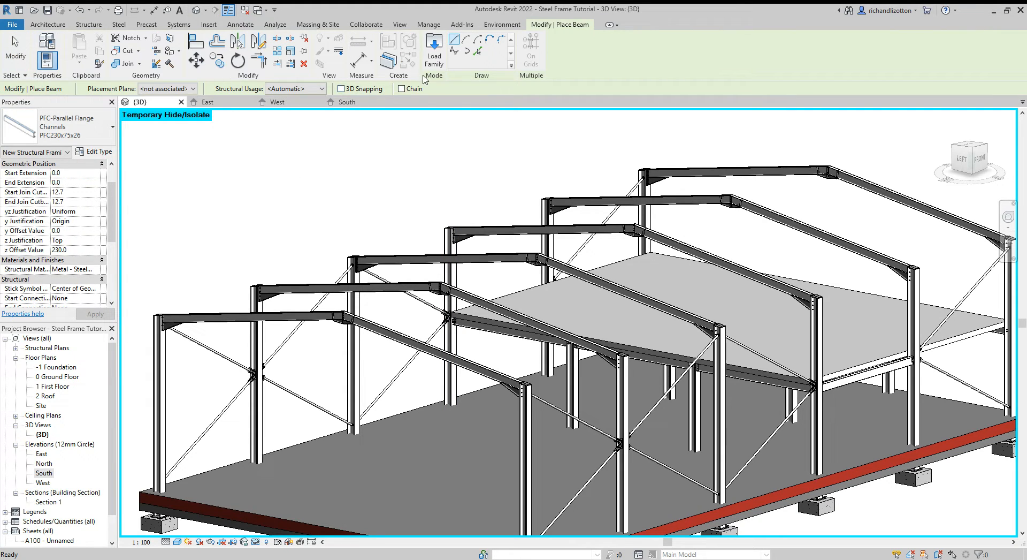
left_click(434, 46)
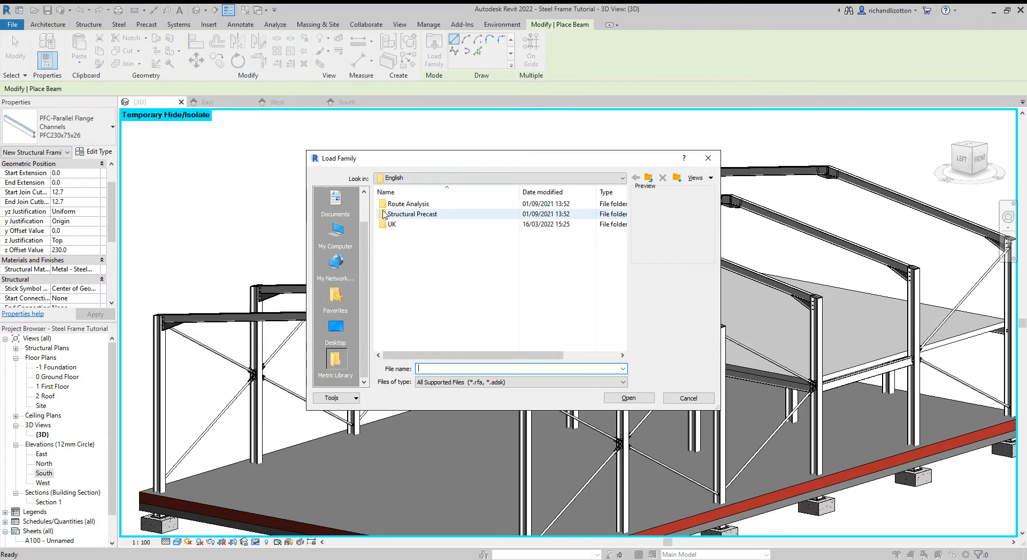
double_click(391, 223)
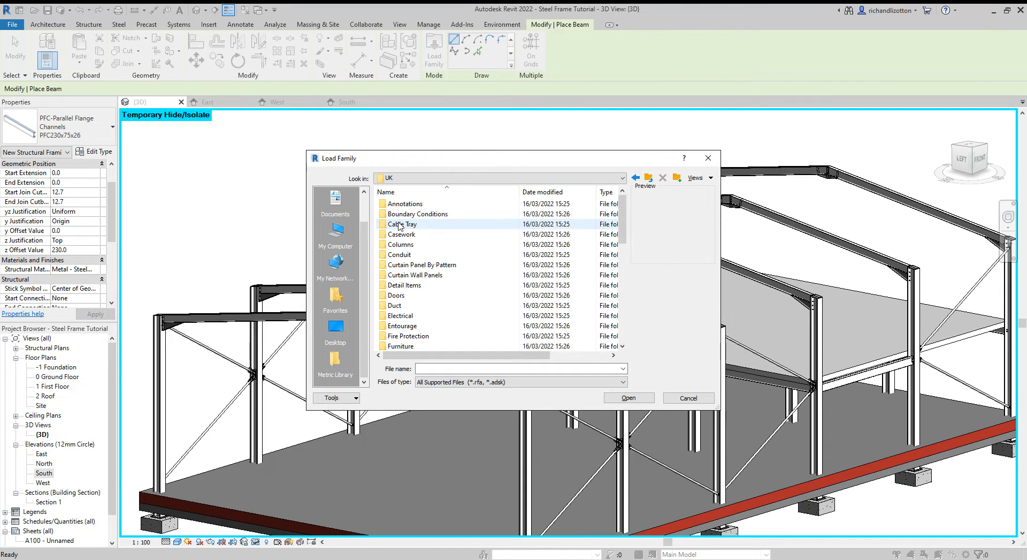
scroll("down", 3)
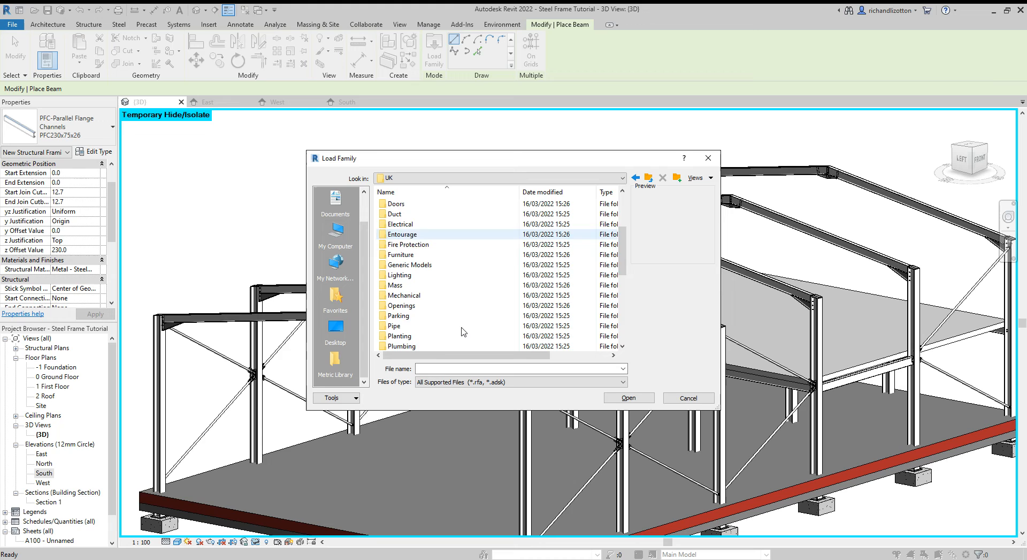
scroll("down", 3)
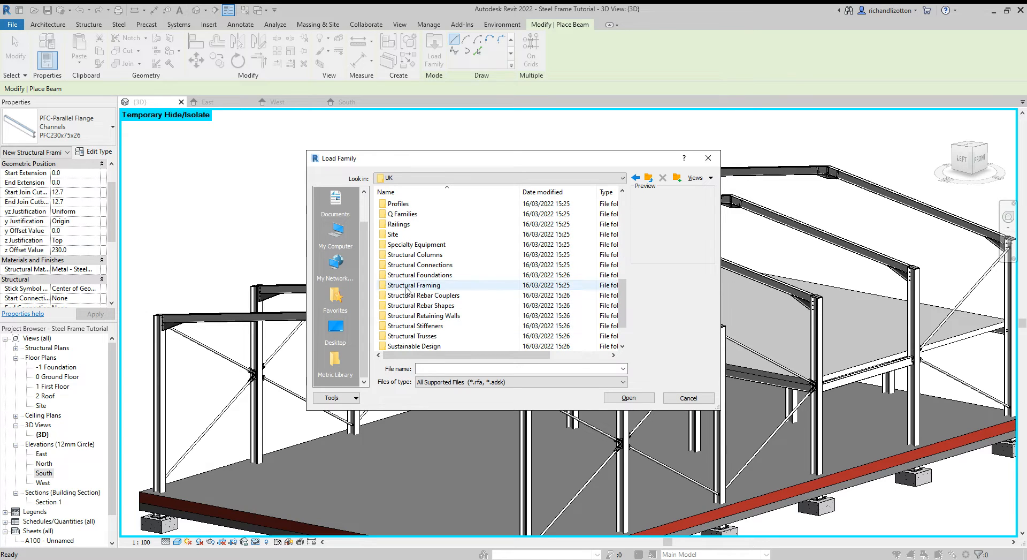
double_click(414, 285)
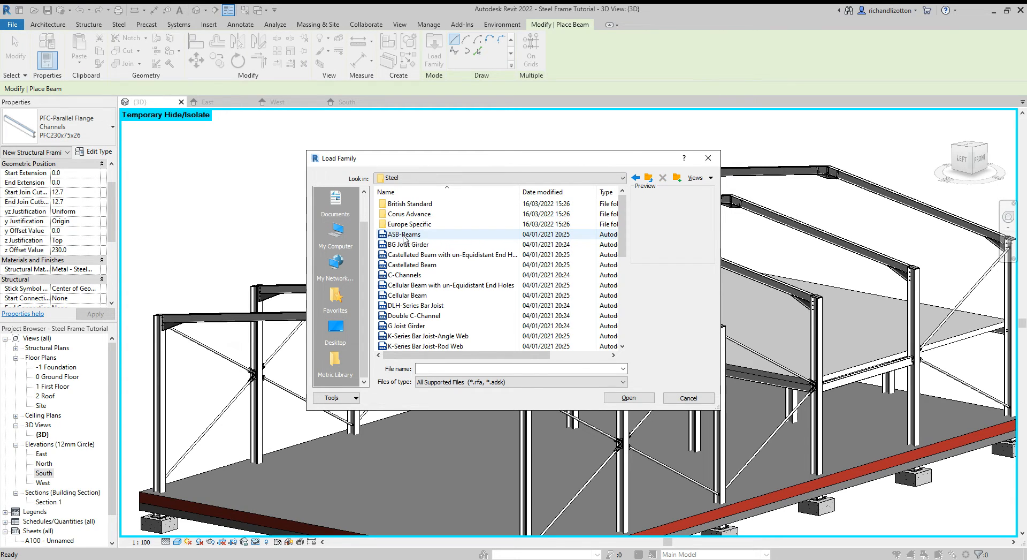
double_click(409, 203)
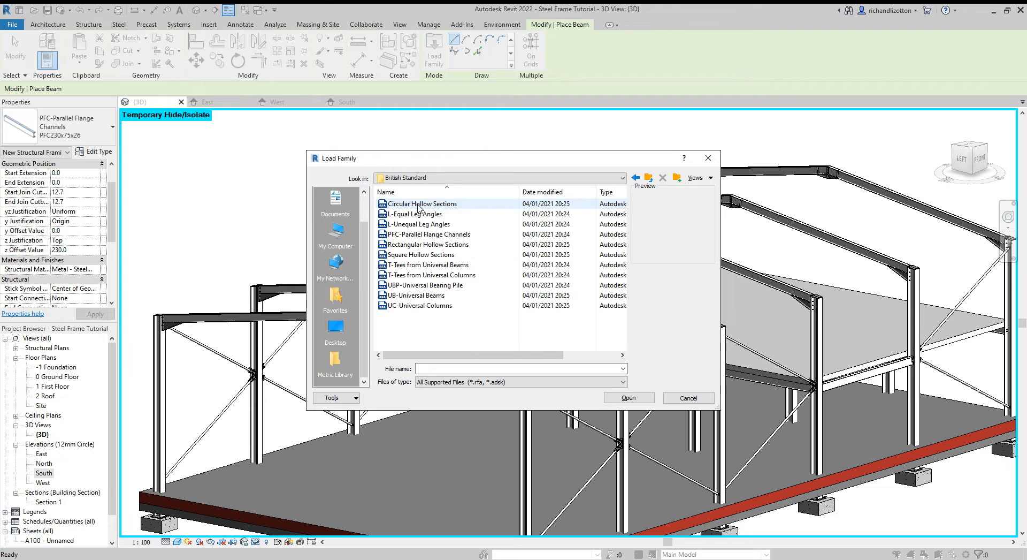
Step: Open the PFC-Parallel Flange Channels family, pick PFC230x75x26 in the type table, then cancel
left_click(430, 234)
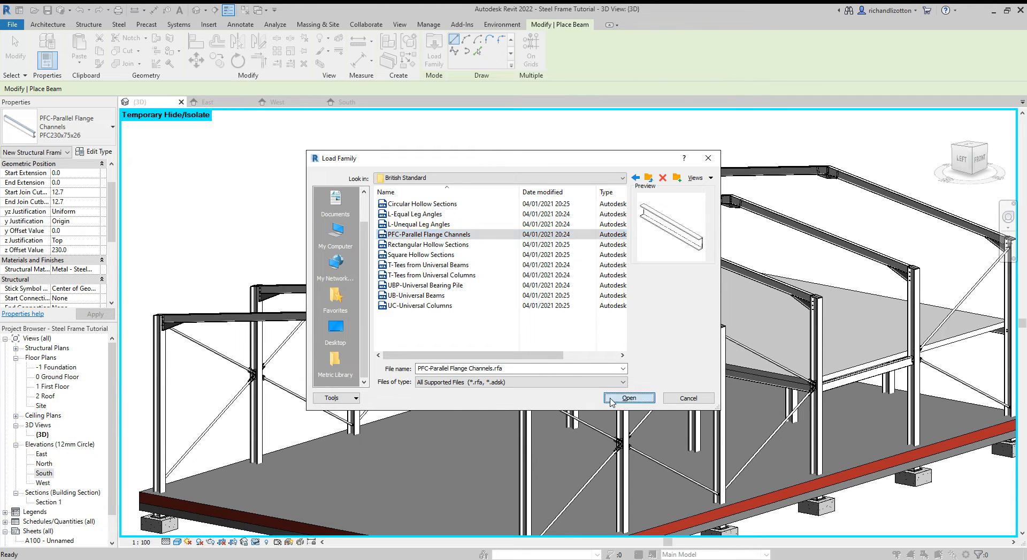
left_click(629, 398)
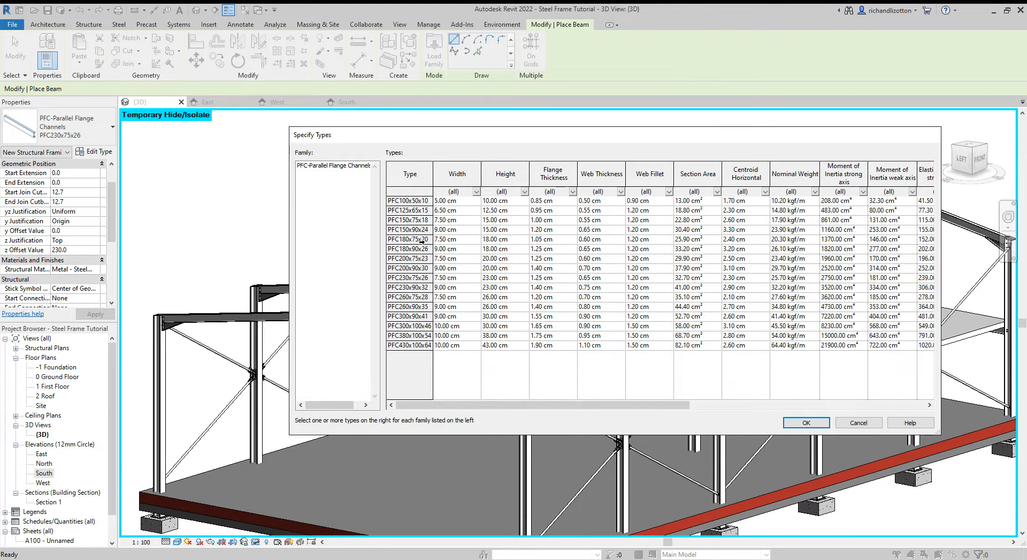
left_click(408, 278)
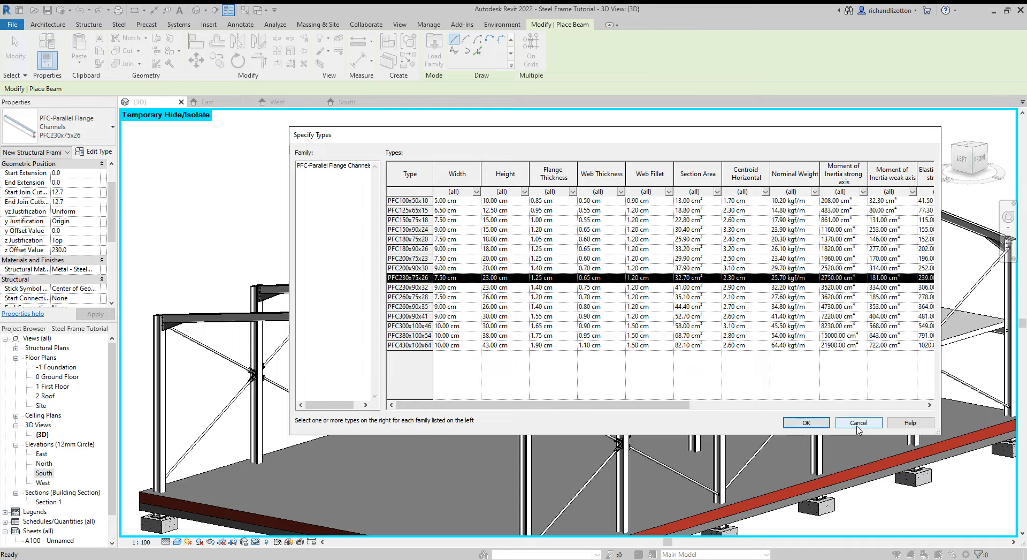
left_click(858, 423)
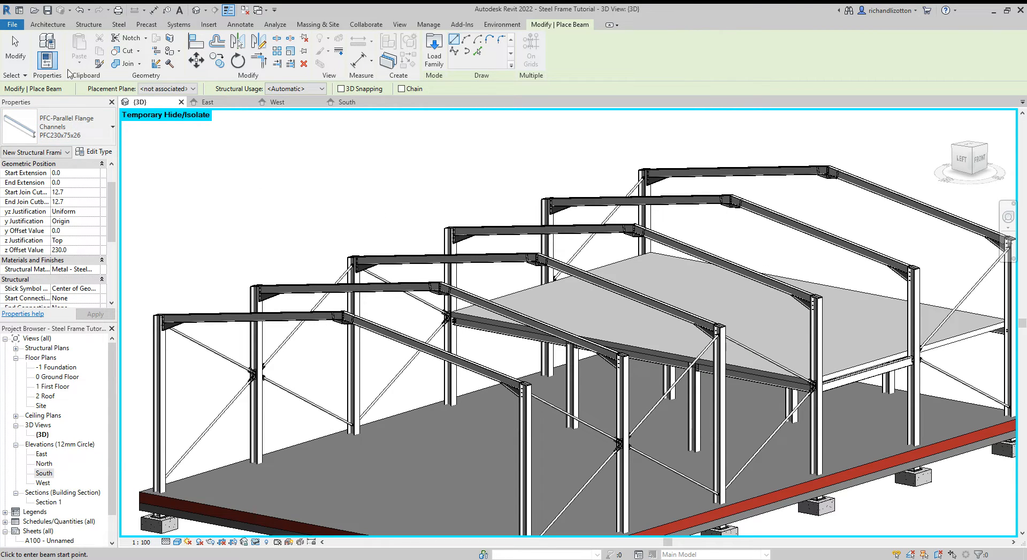
Step: Start a beam system and pick the sloped rafter's top face as its work plane
left_click(89, 24)
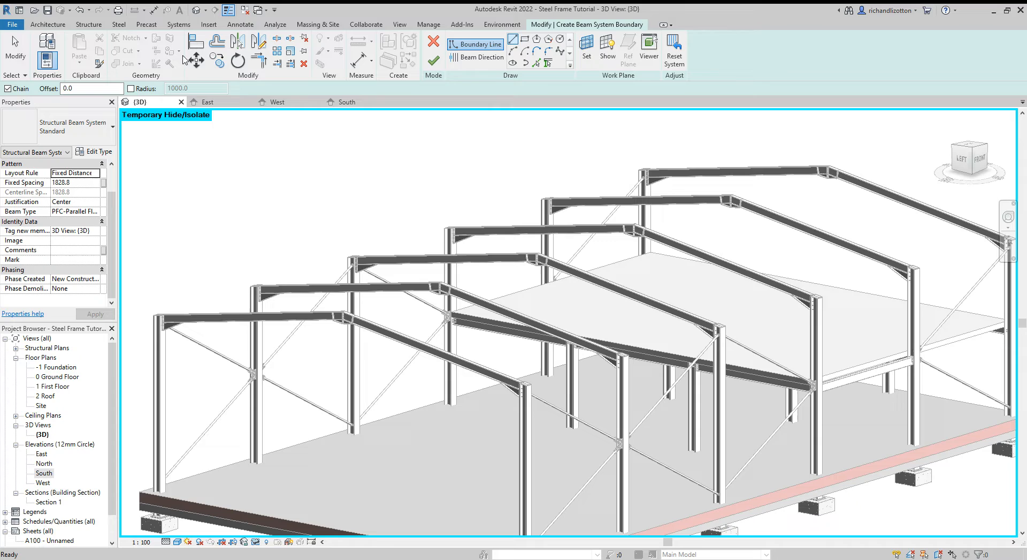
mouse_move(445, 114)
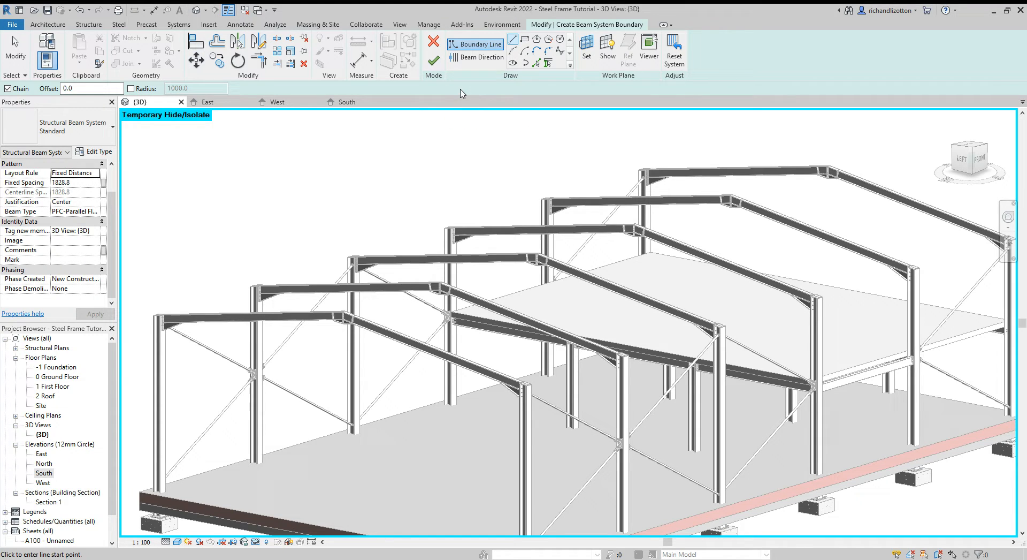
mouse_move(498, 80)
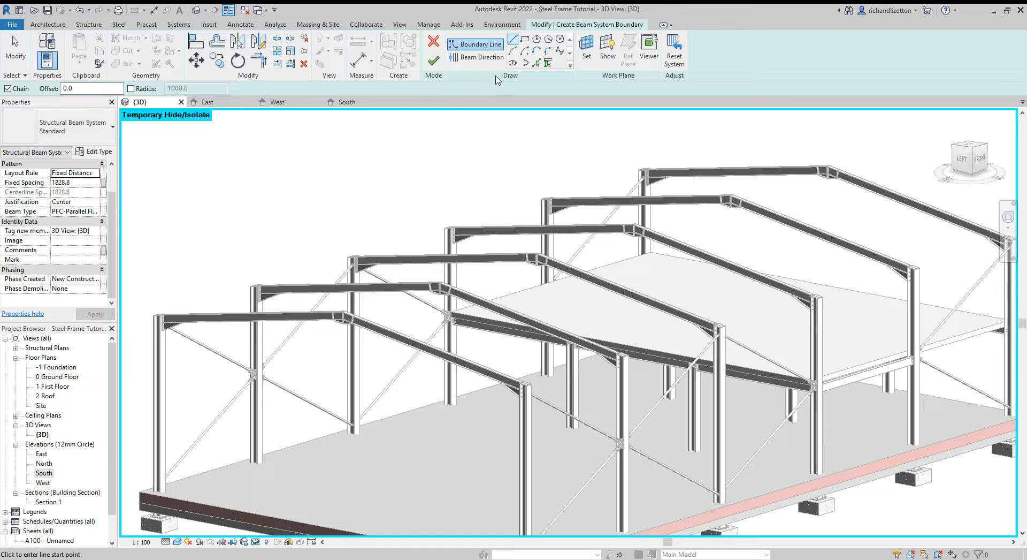
mouse_move(586, 44)
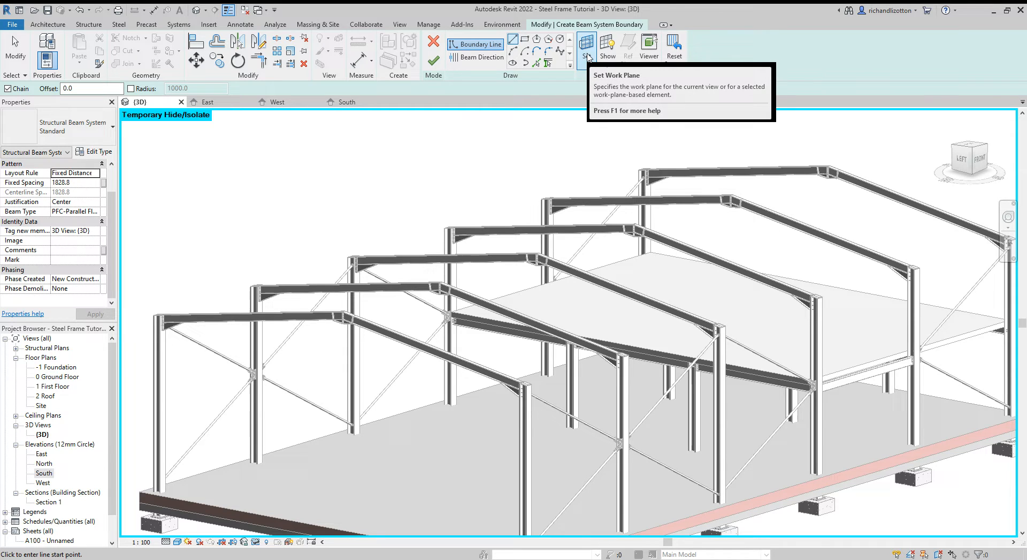
left_click(587, 46)
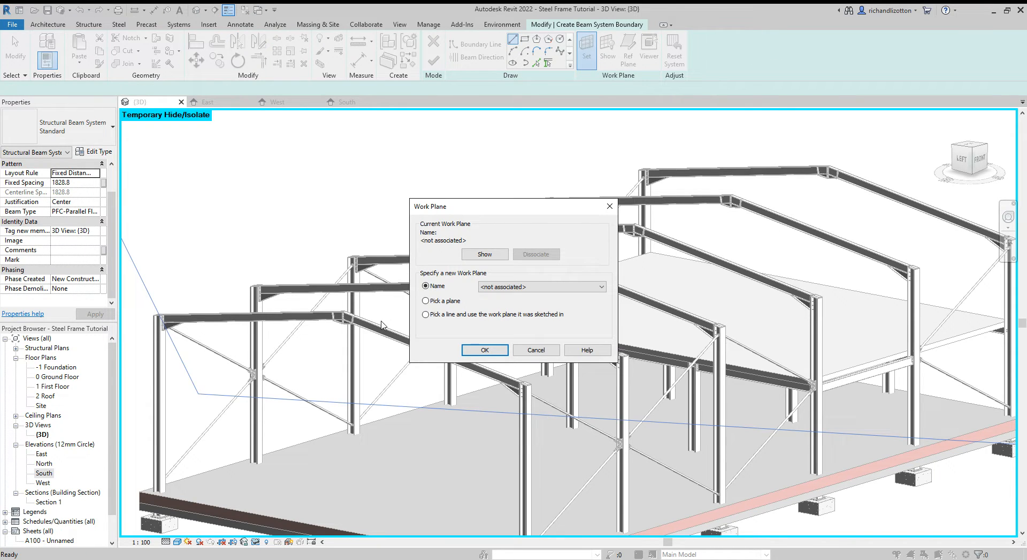
left_click(426, 300)
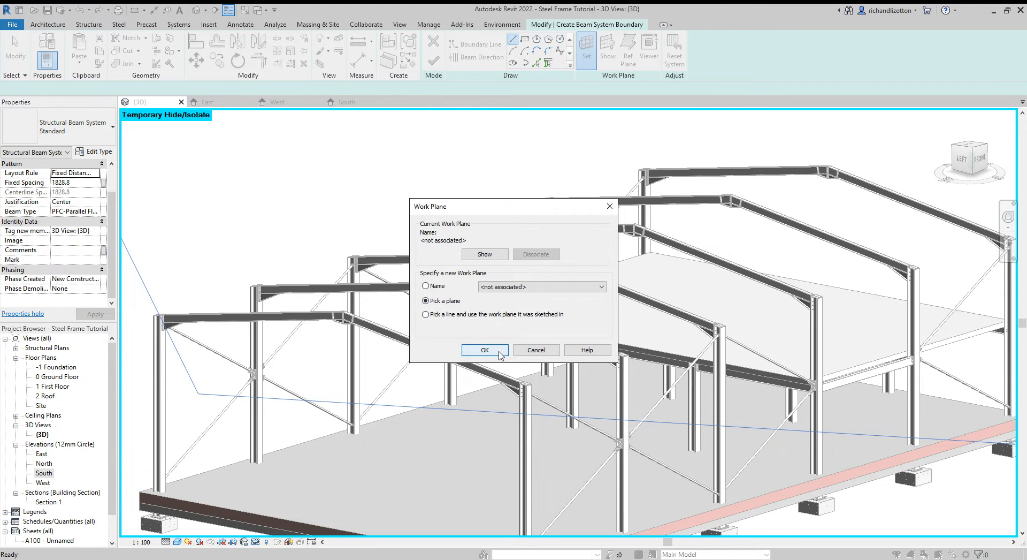
left_click(485, 350)
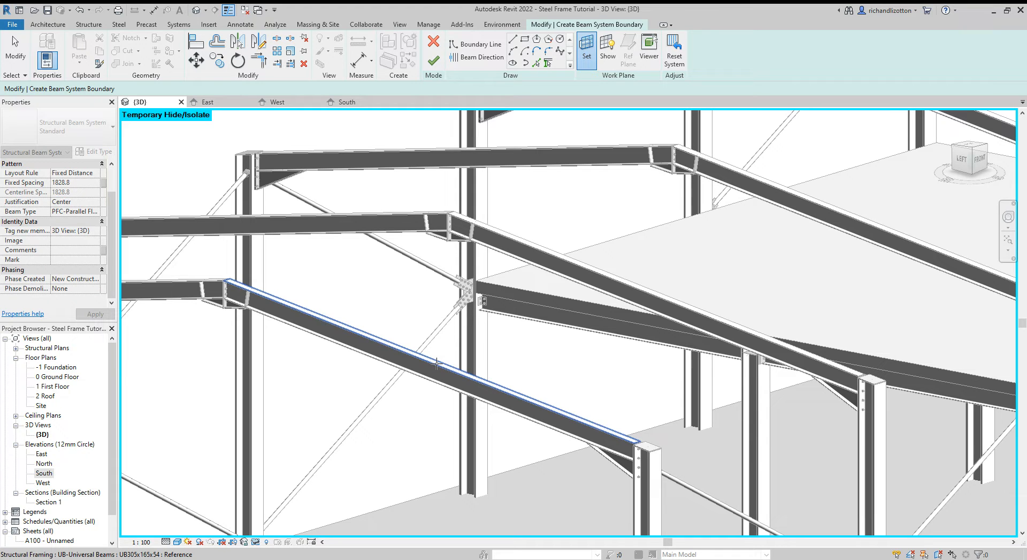
left_click(481, 44)
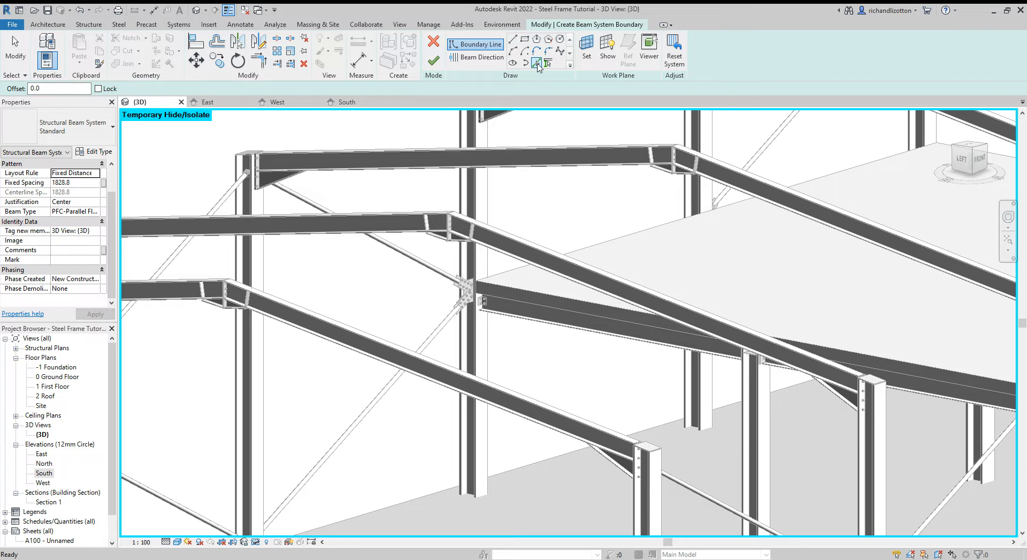
mouse_move(537, 63)
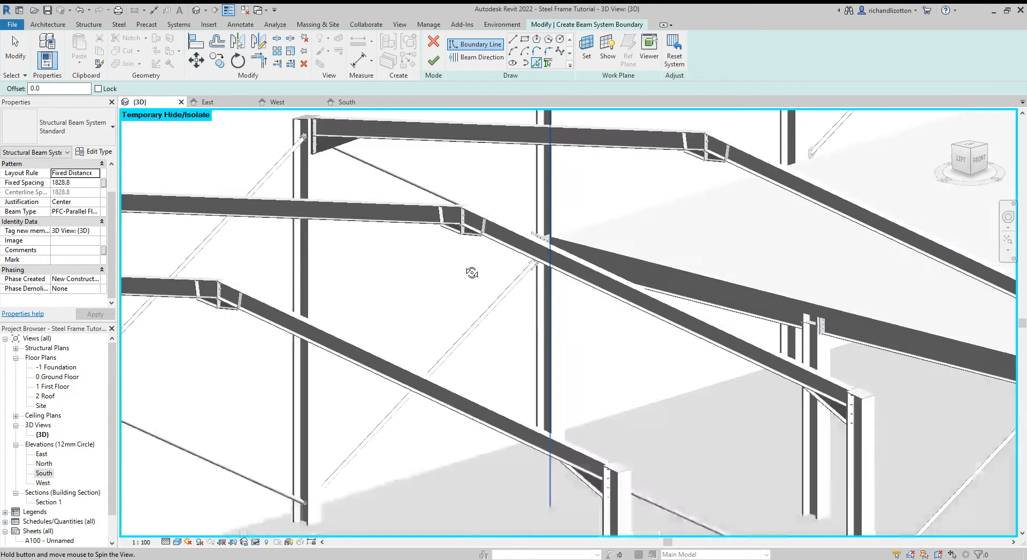
Step: Orbit and zoom to view the roof bay while sketching the boundary between two rafters
left_click_drag(471, 273, 460, 306)
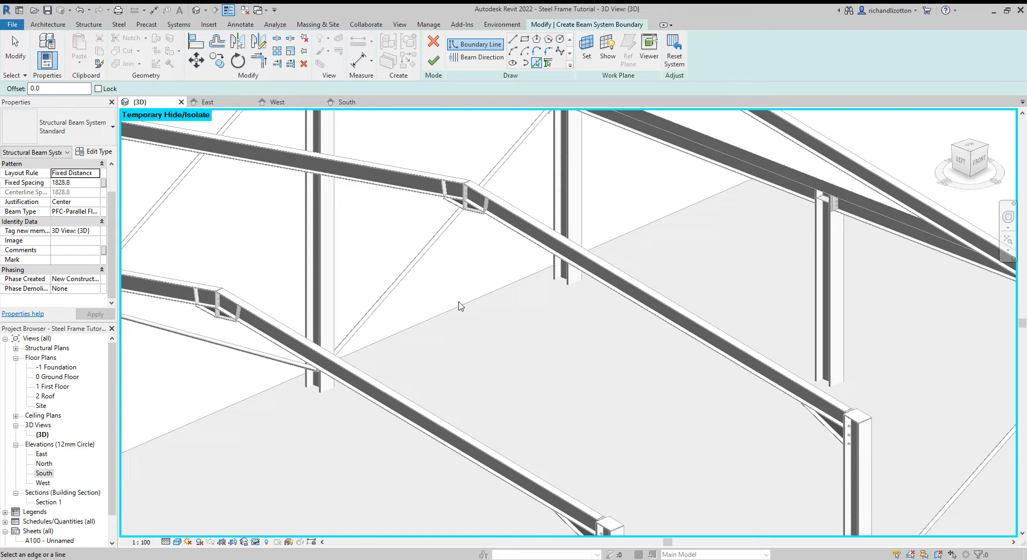
mouse_move(469, 197)
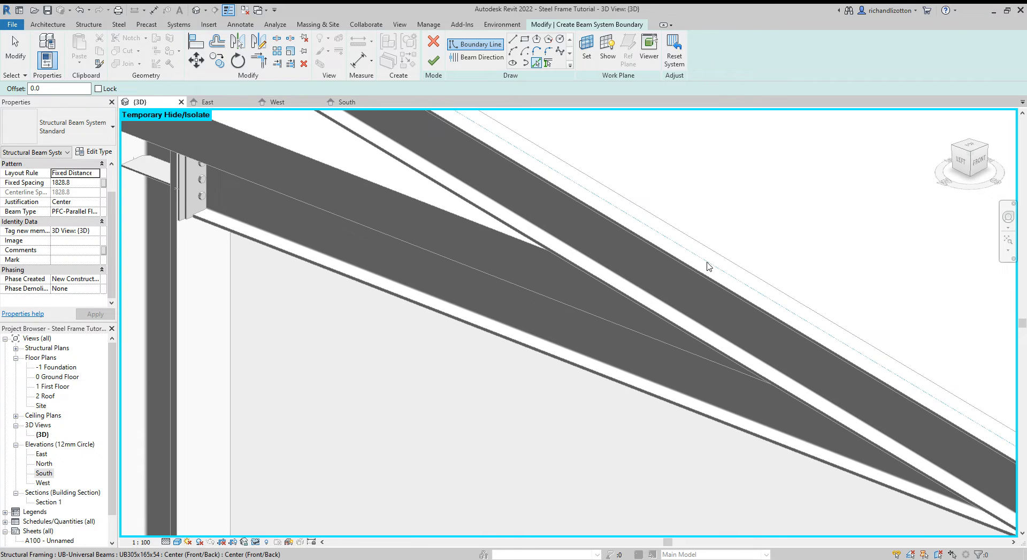
scroll("down", 3)
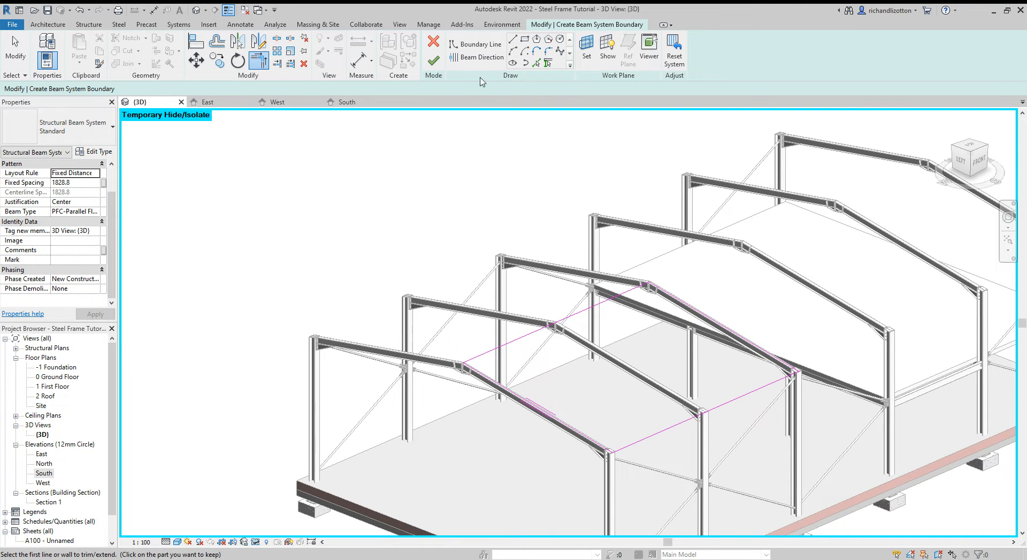
Step: Set the purlin span direction and apply a PFC channel as the system's beam type
left_click(481, 57)
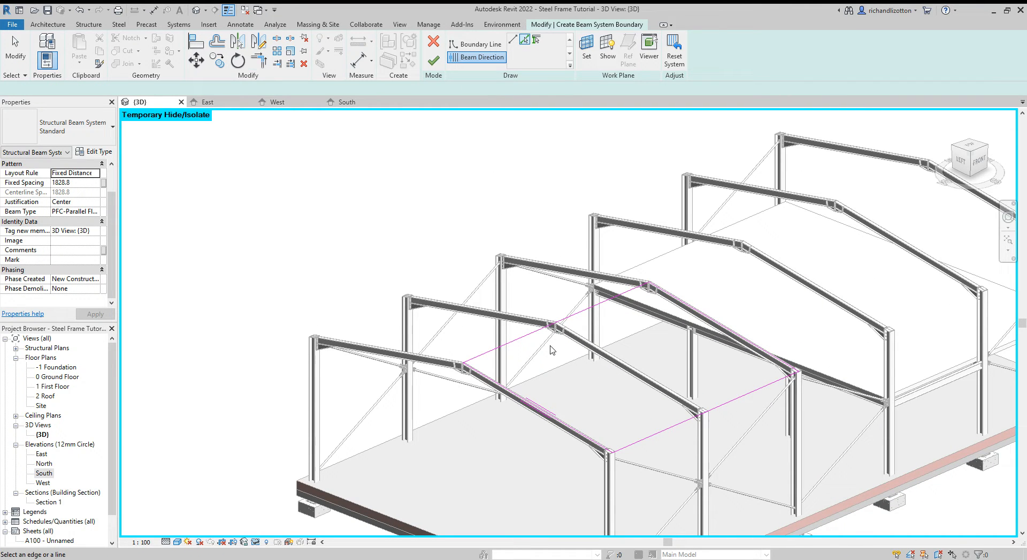
mouse_move(848, 297)
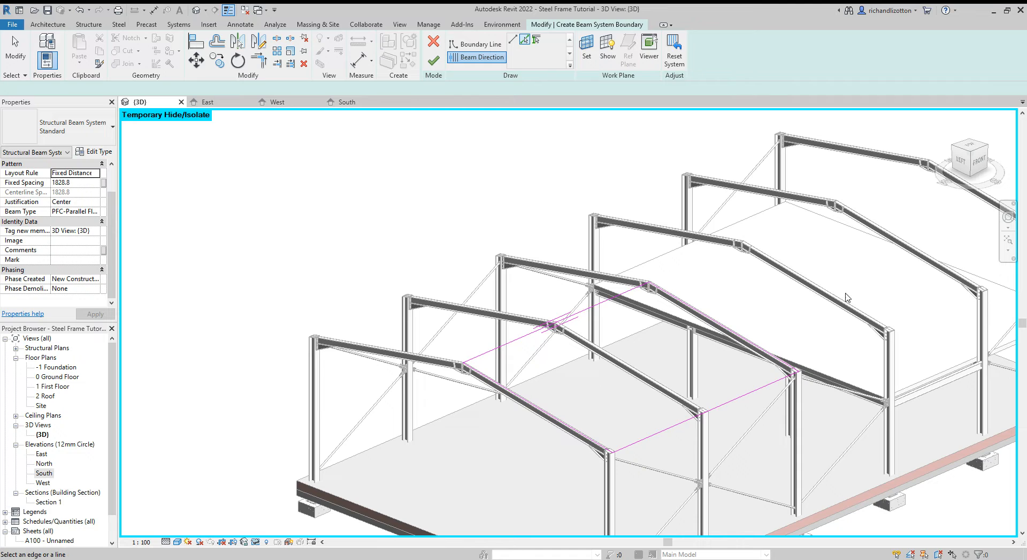
mouse_move(490, 419)
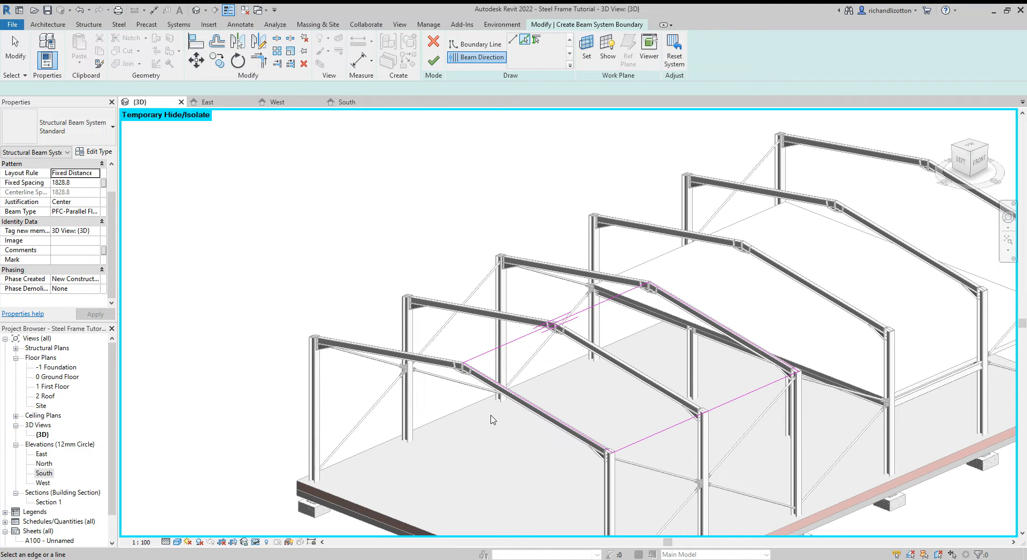
mouse_move(75, 218)
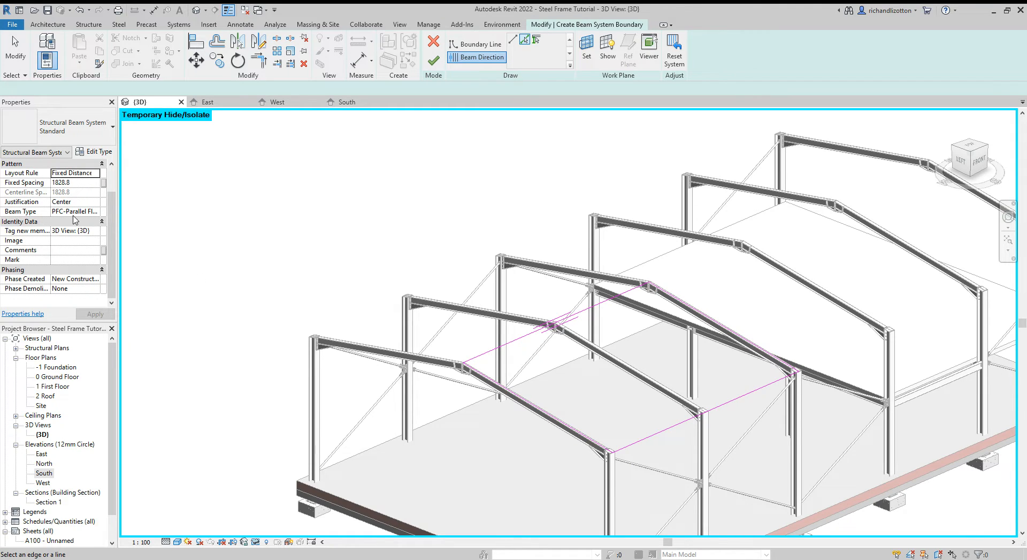
left_click(98, 212)
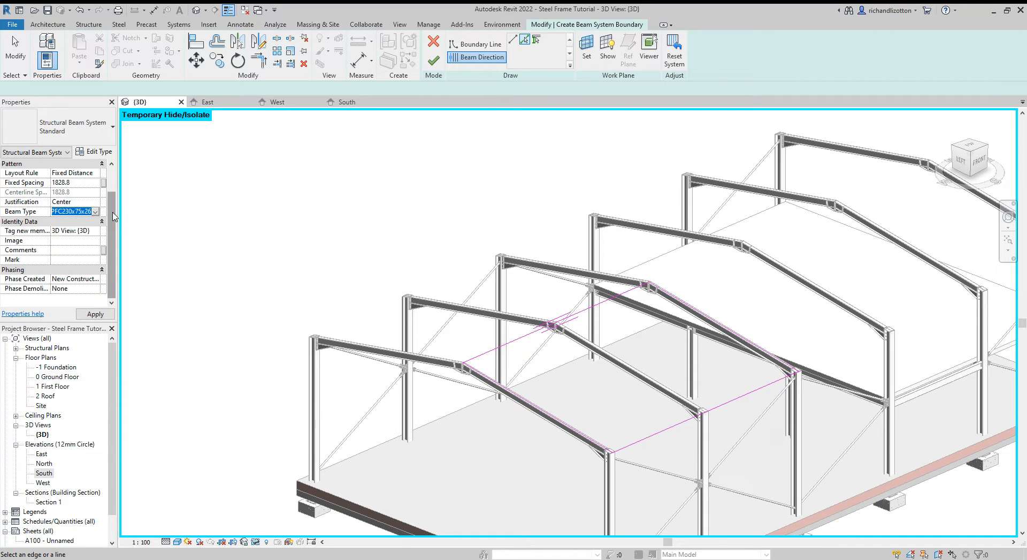
left_click(73, 212)
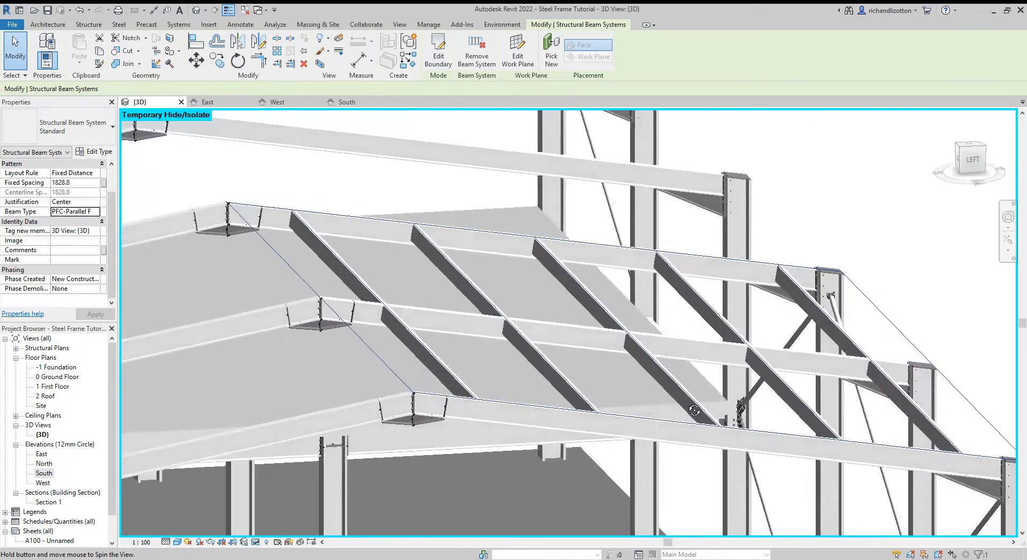
Step: Orbit down onto the new purlins and select the beam system for editing
left_click_drag(695, 411, 602, 422)
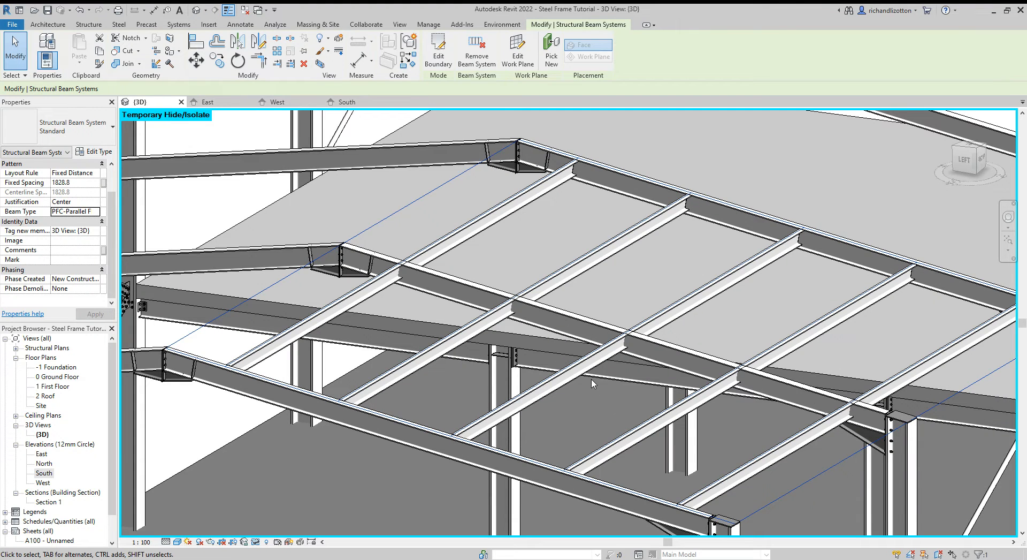
left_click(477, 340)
type("1500")
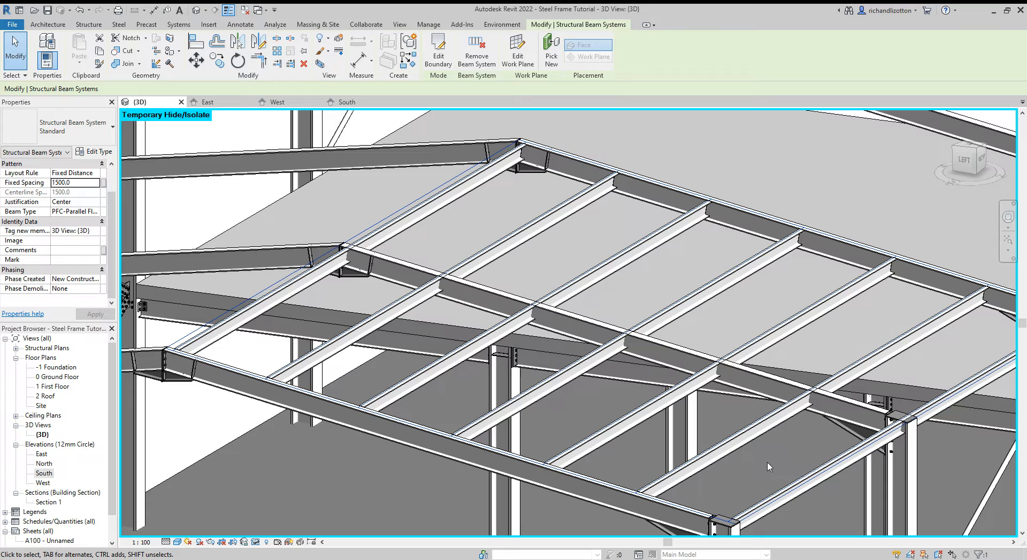
Step: Switch the layout rule to Fixed Number with 8 purlin lines
left_click(75, 172)
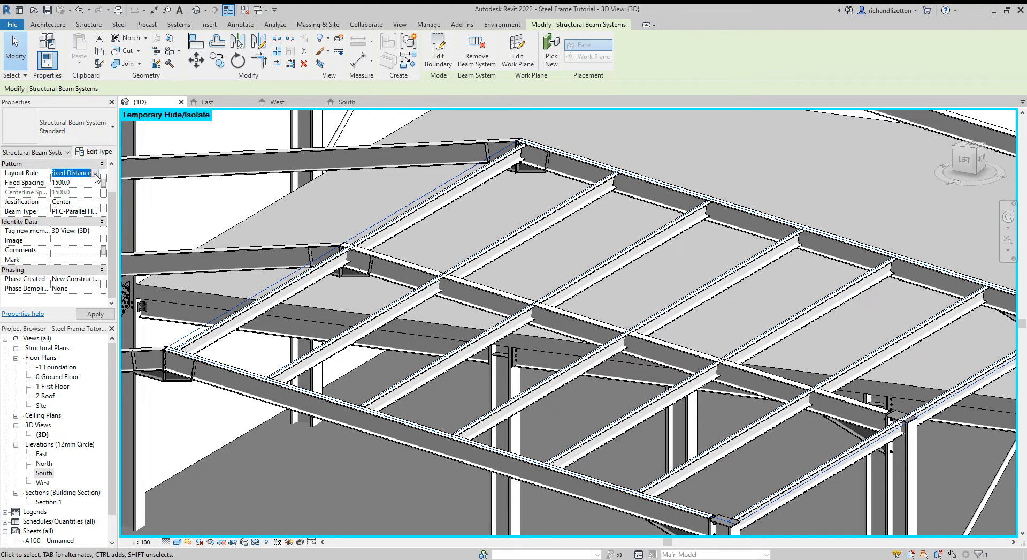
left_click(97, 172)
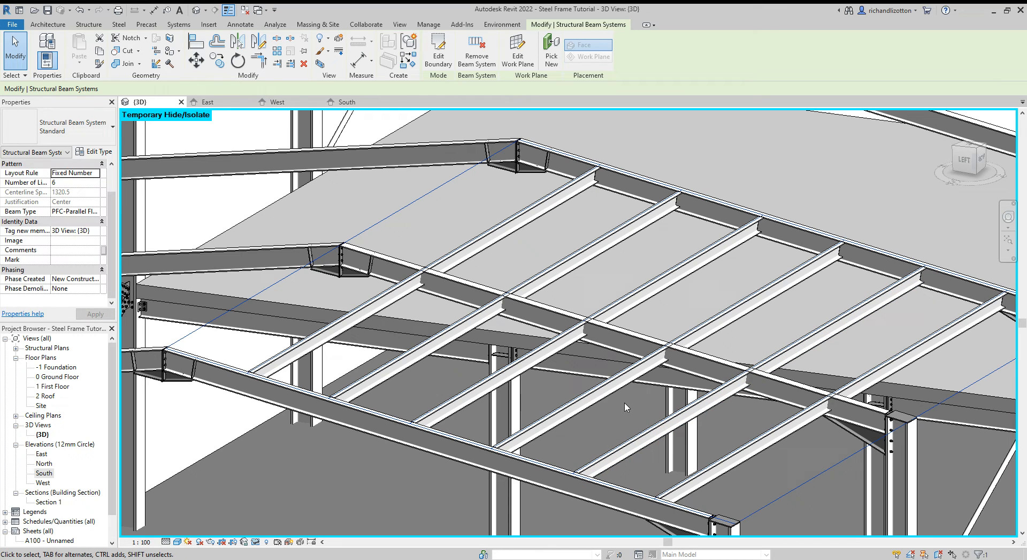
left_click(62, 191)
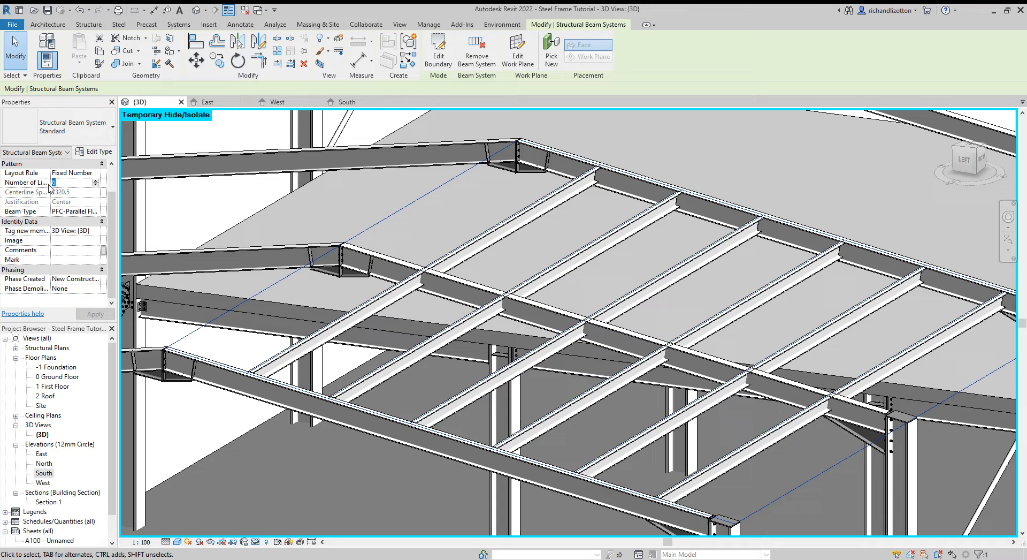
type("8")
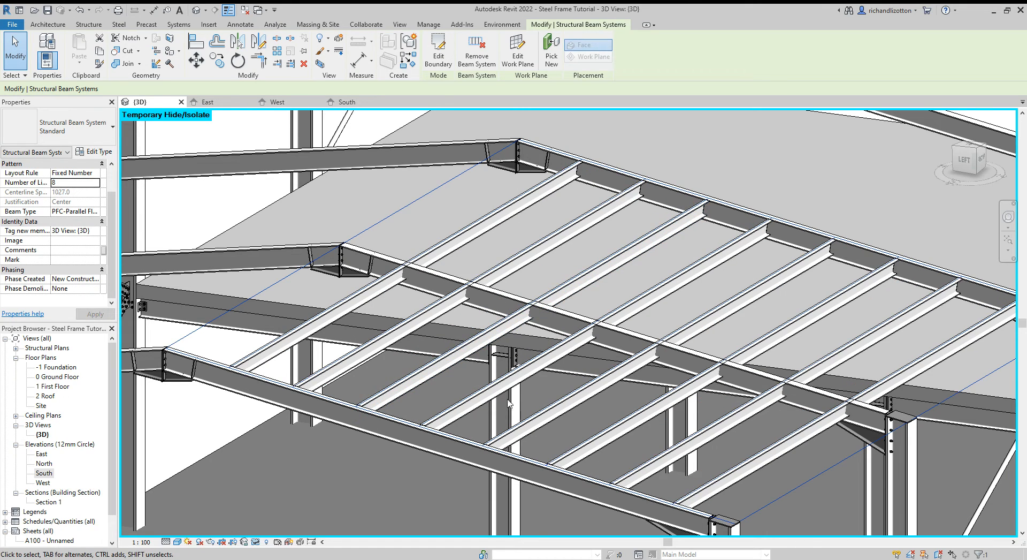
mouse_move(335, 257)
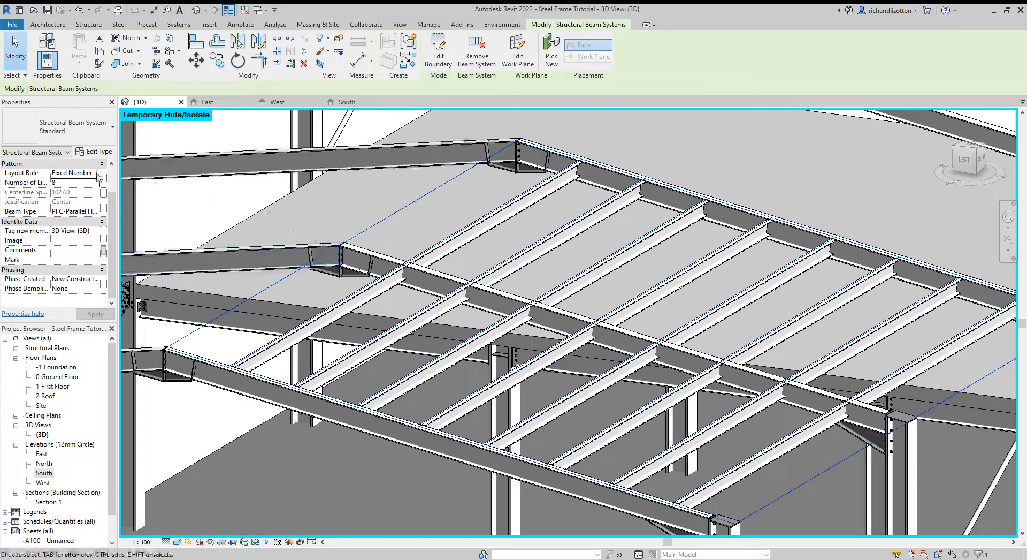
Step: Return the layout rule to Fixed Distance with a spacing of 1600.0
left_click(73, 172)
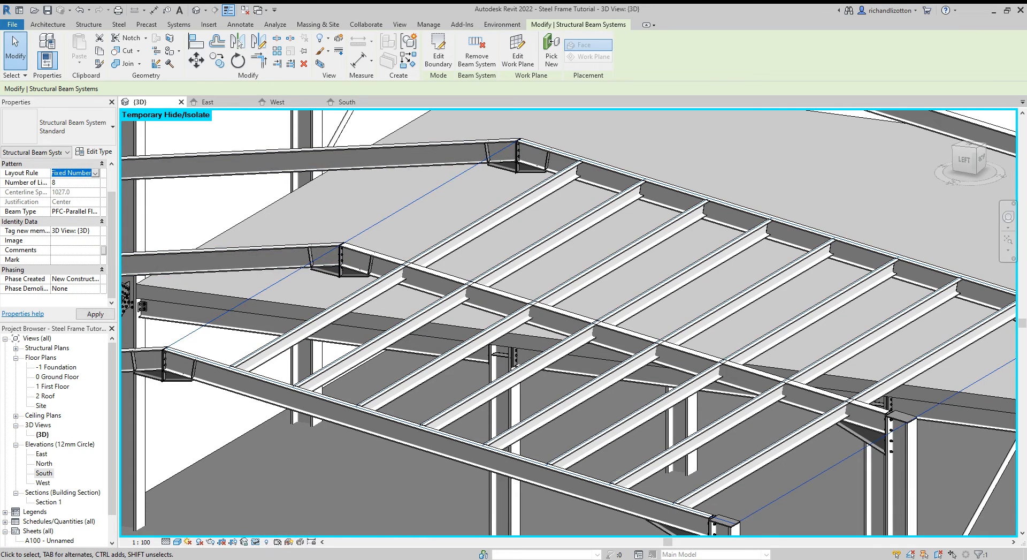
left_click(75, 173)
type("1800")
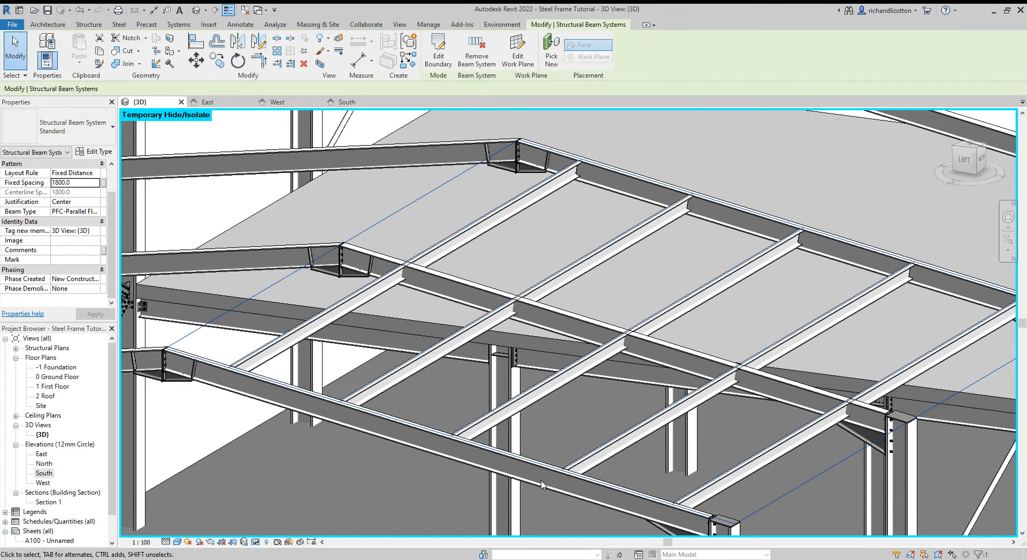
mouse_move(155, 233)
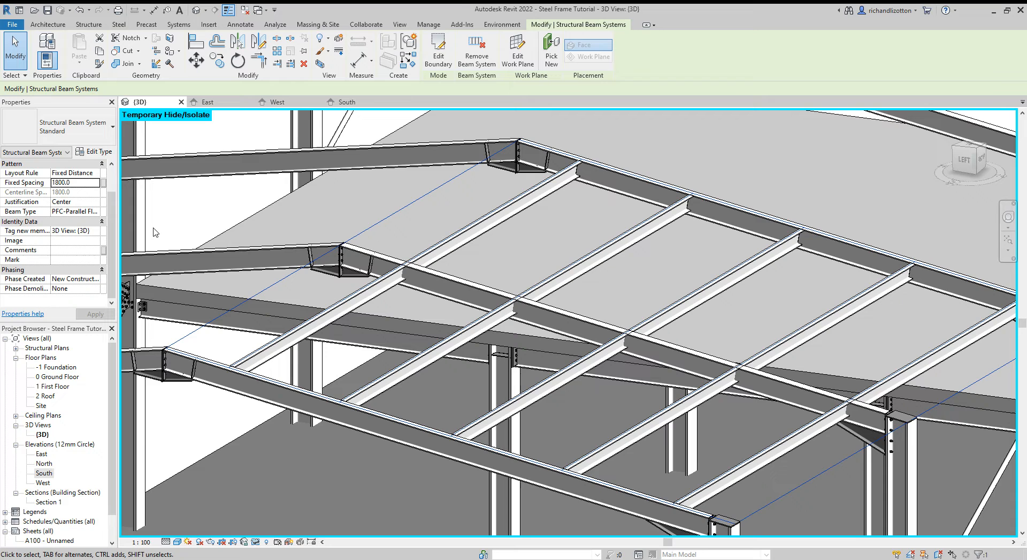
left_click(75, 182)
type("1500")
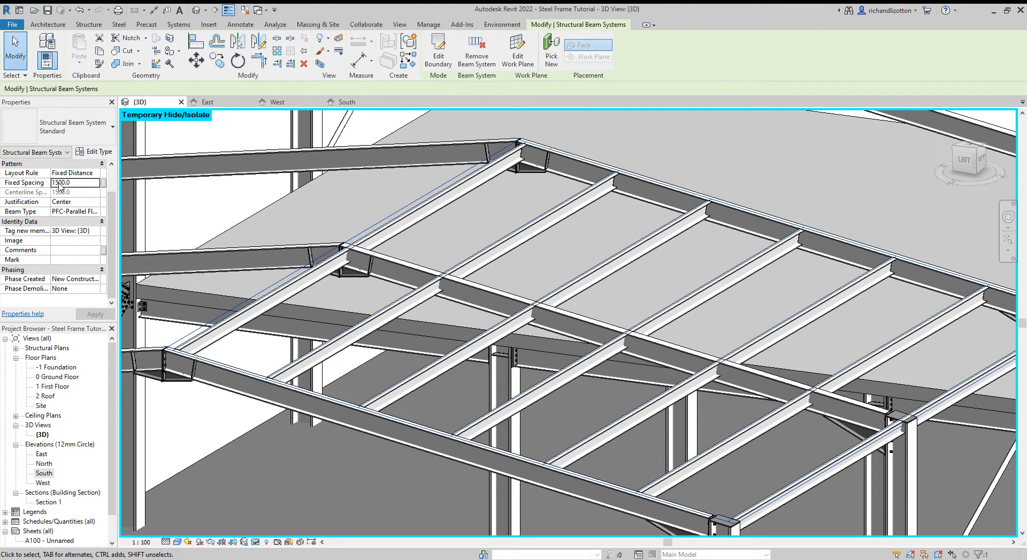
type("1600.0")
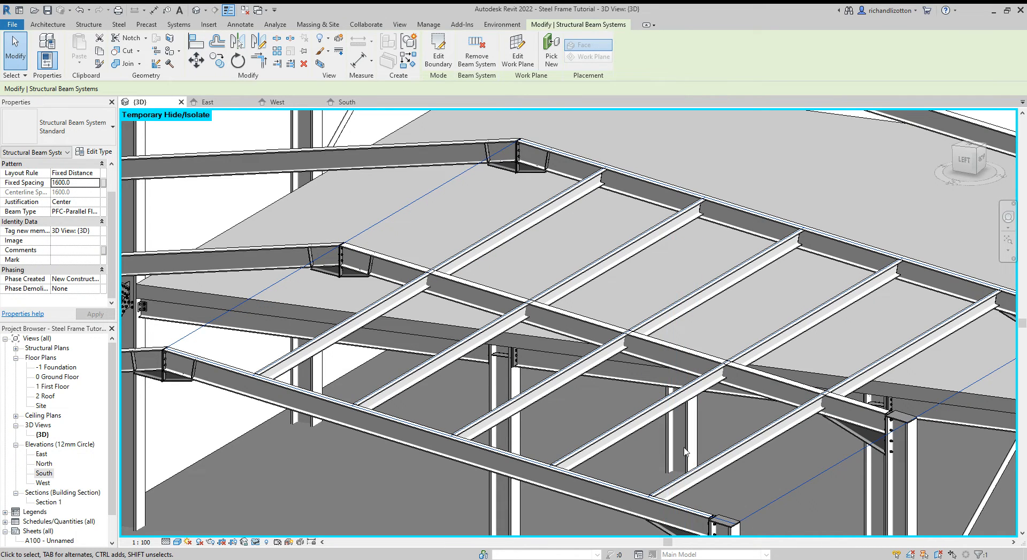
mouse_move(787, 431)
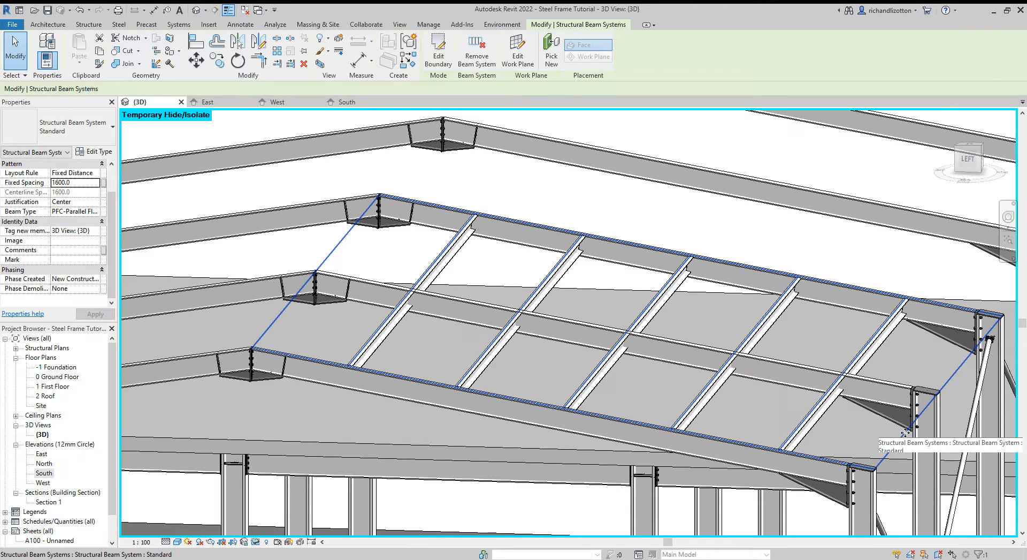
Step: Select all purlins in the system and set their z offset value to 230
left_click(824, 411)
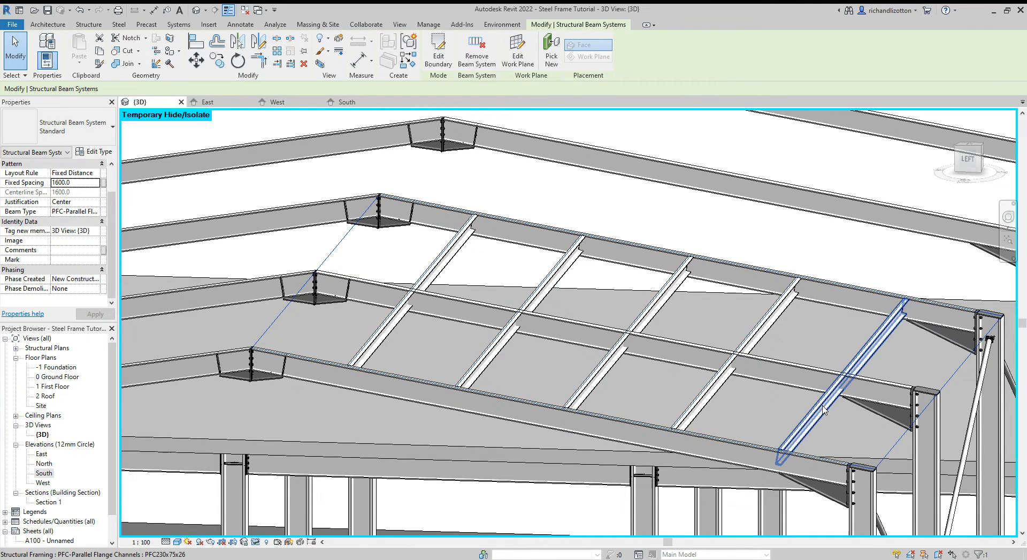
left_click(825, 412)
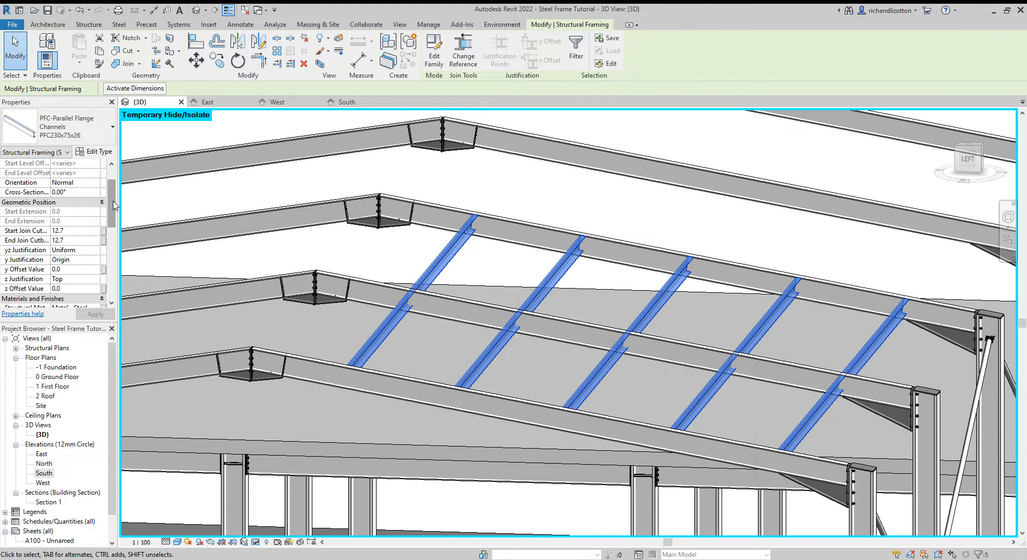
scroll("down", 3)
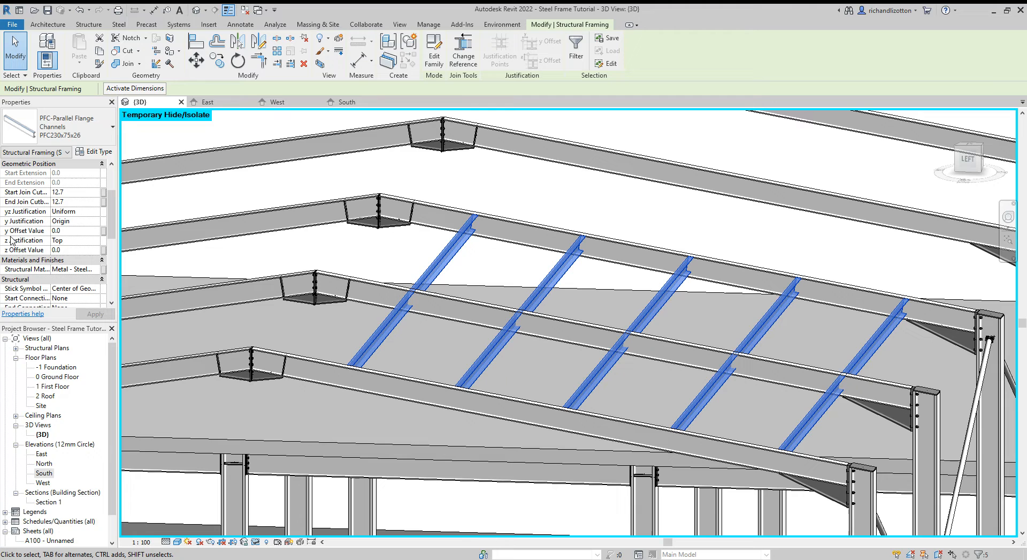
left_click(72, 250)
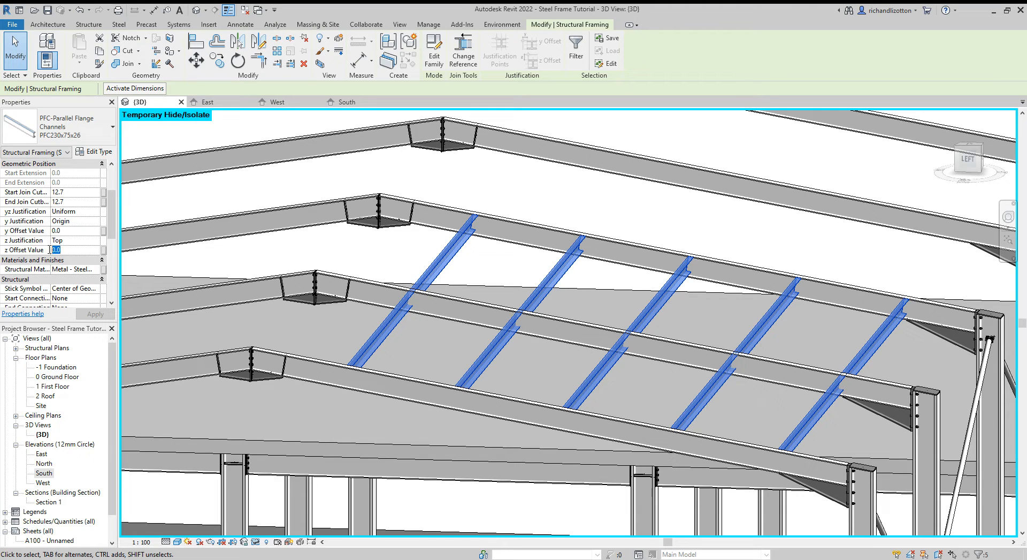
type("230")
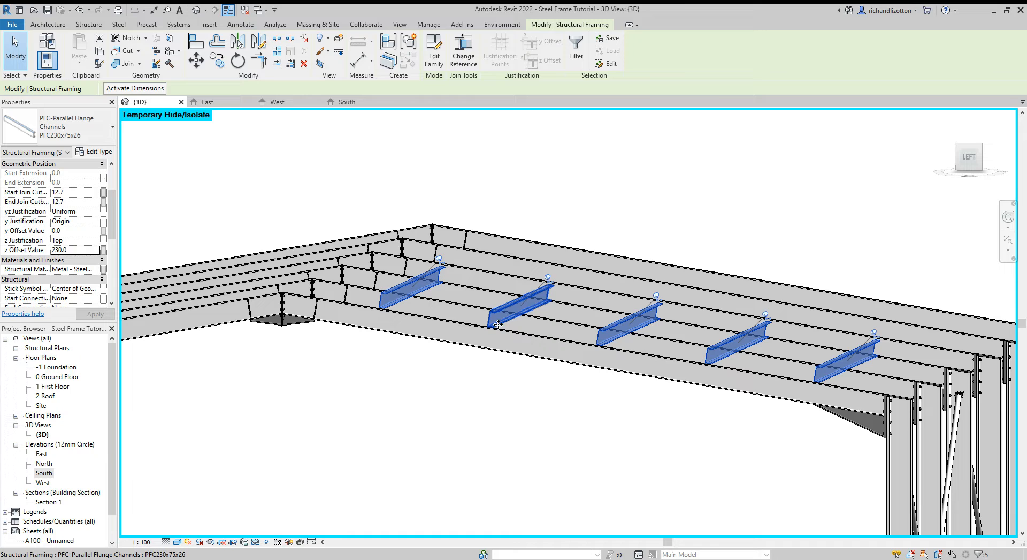
Step: Flip the structural framing ends of the selected purlins
left_click(481, 330)
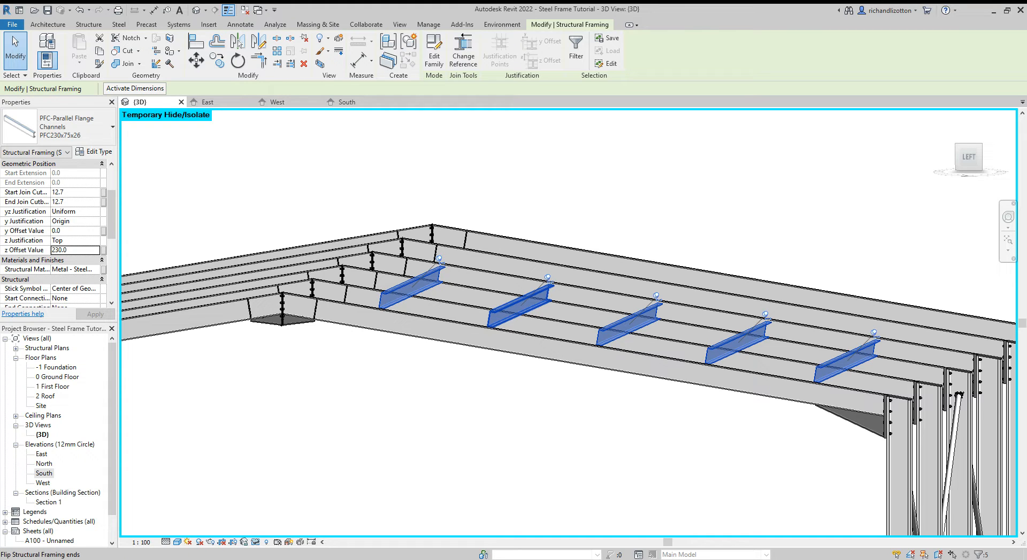
left_click(747, 374)
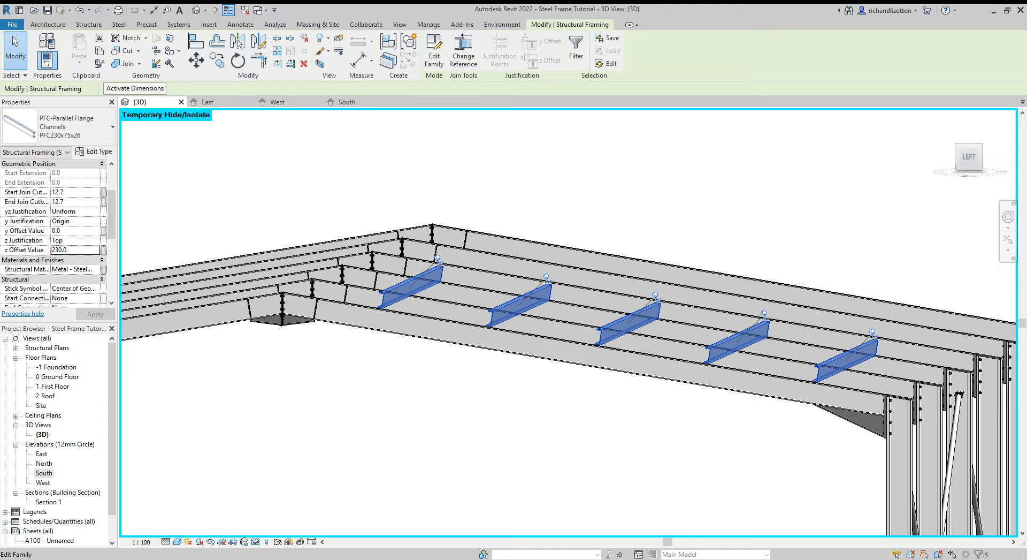
mouse_move(519, 339)
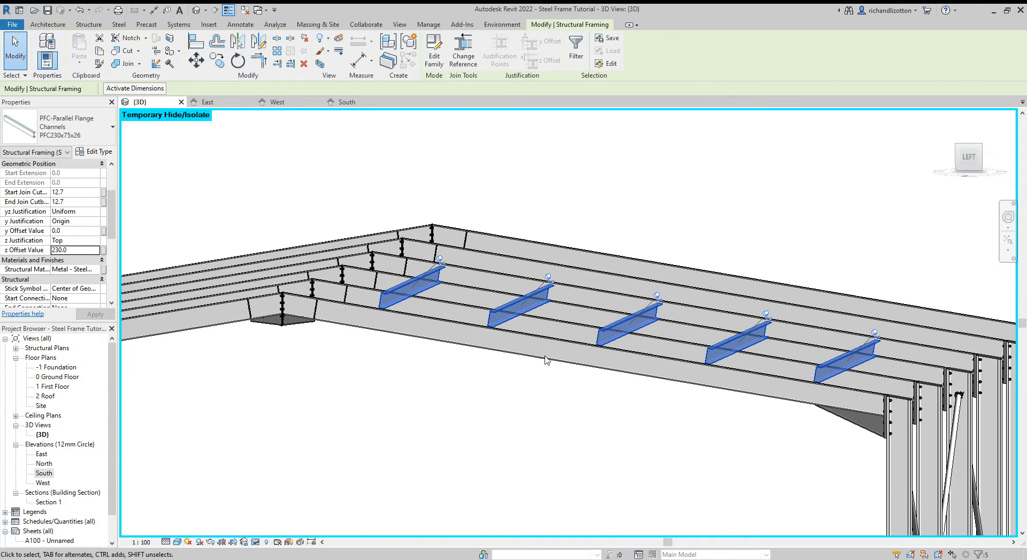
mouse_move(531, 405)
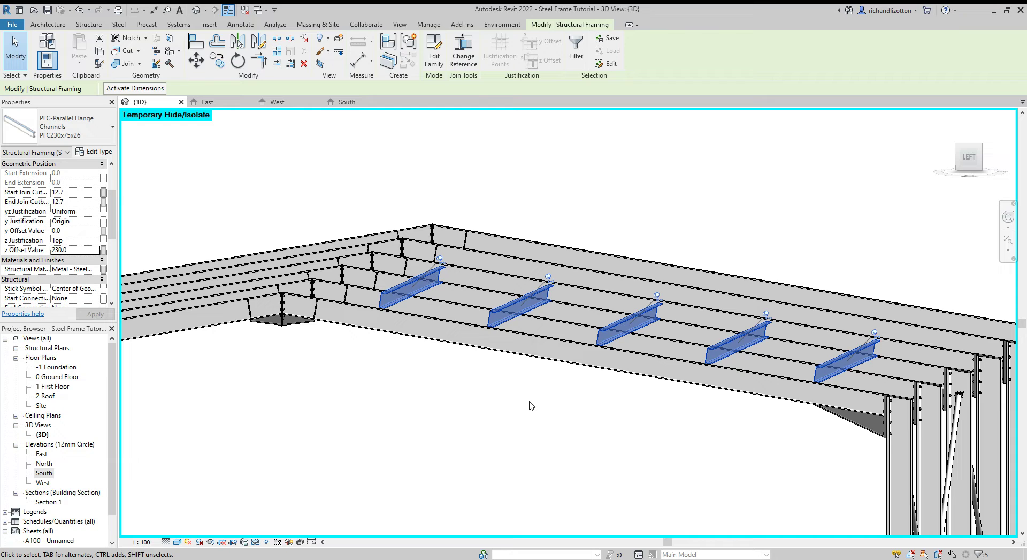
mouse_move(388, 350)
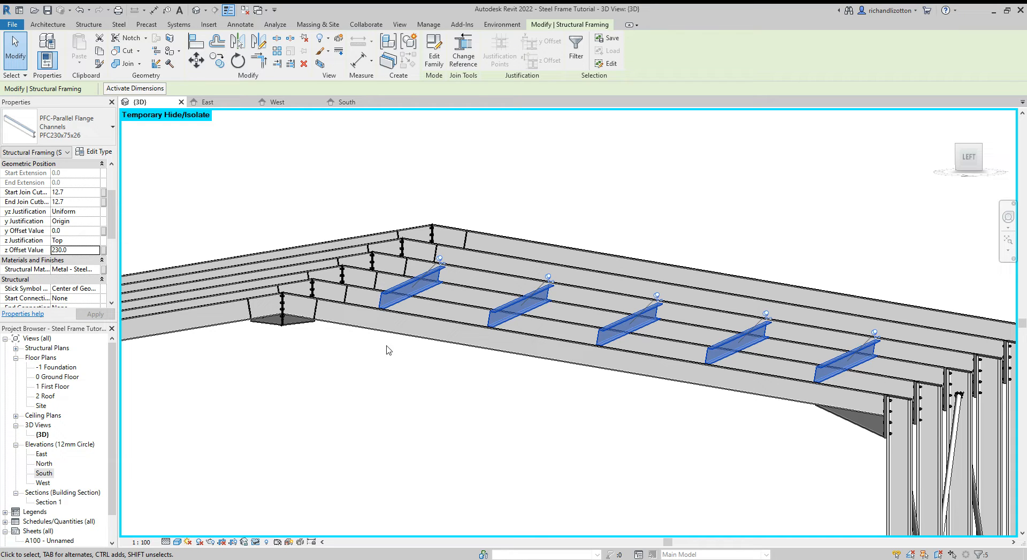
mouse_move(462, 391)
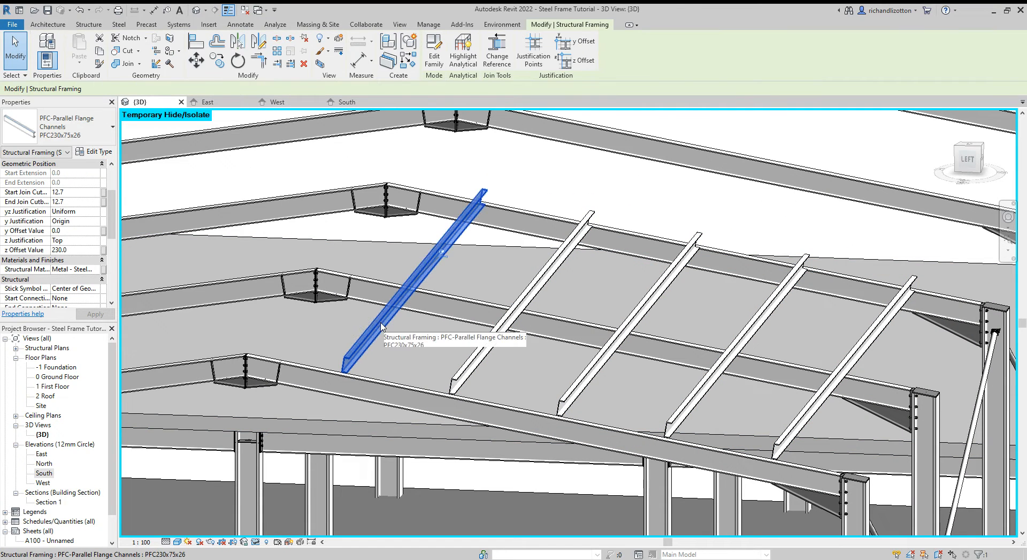
mouse_move(443, 252)
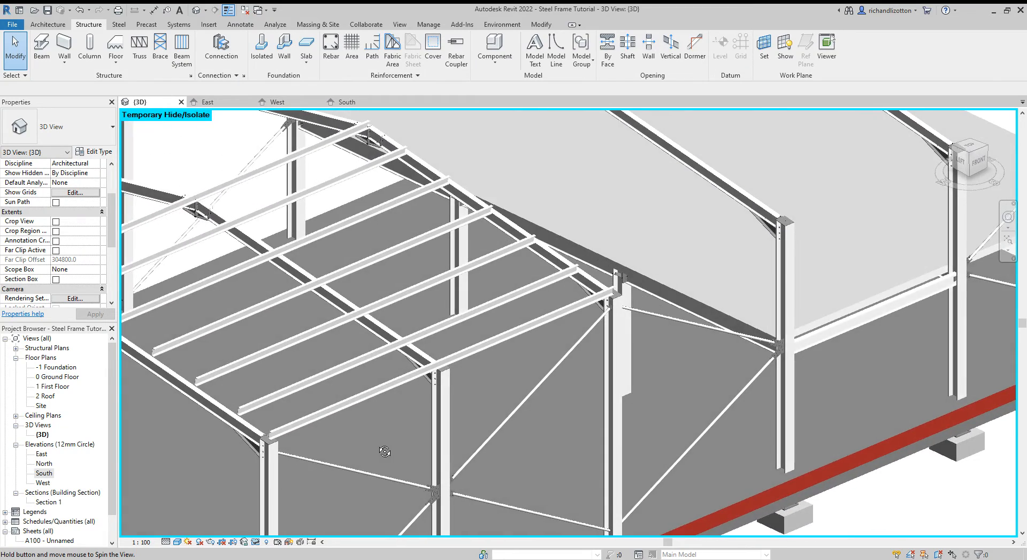
left_click_drag(384, 450, 319, 451)
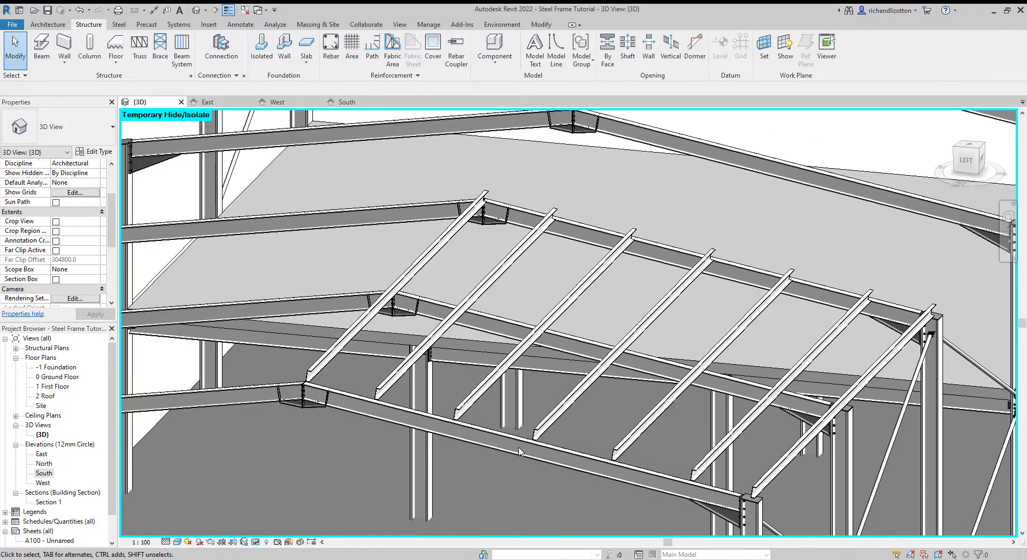
left_click(778, 380)
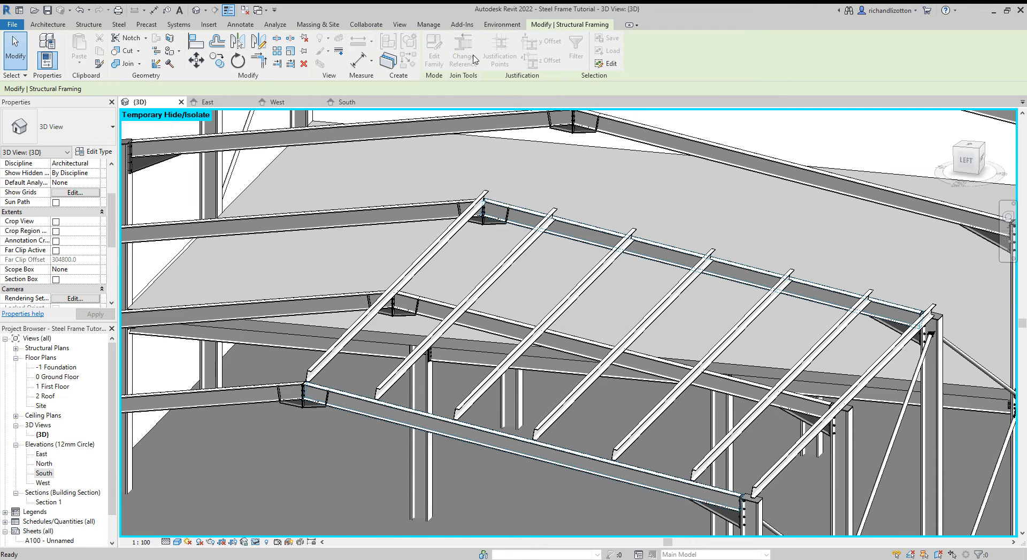
left_click(347, 102)
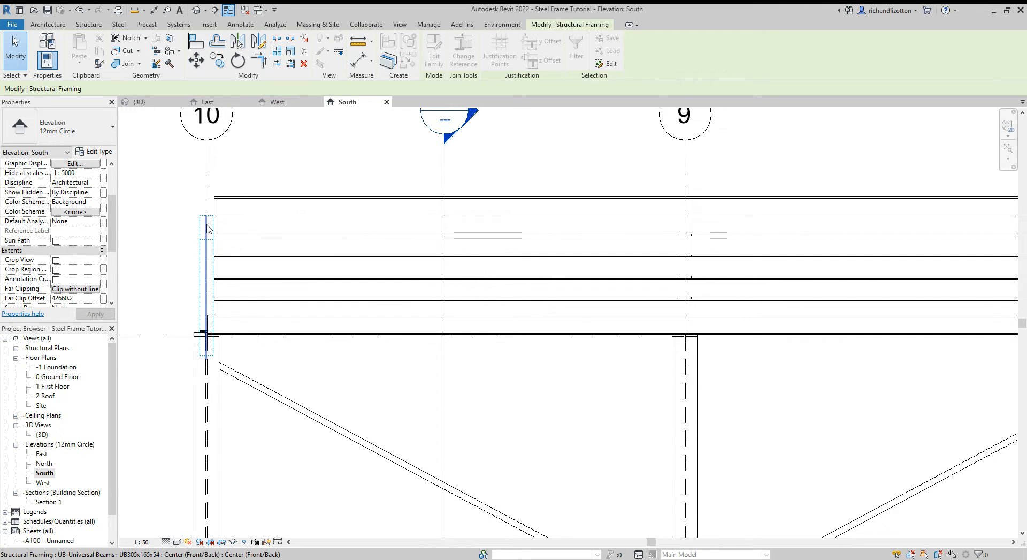
left_click(89, 25)
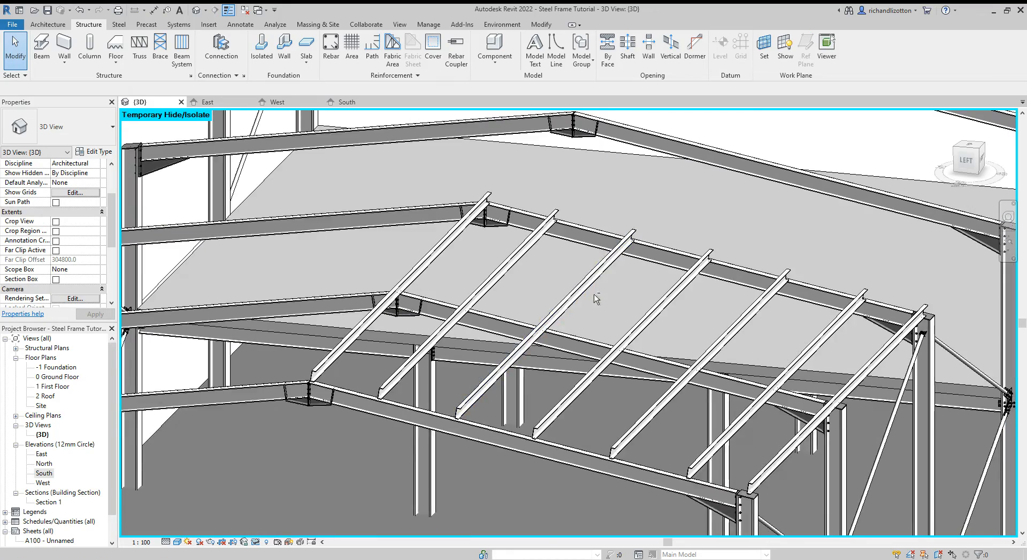
left_click_drag(595, 299, 522, 283)
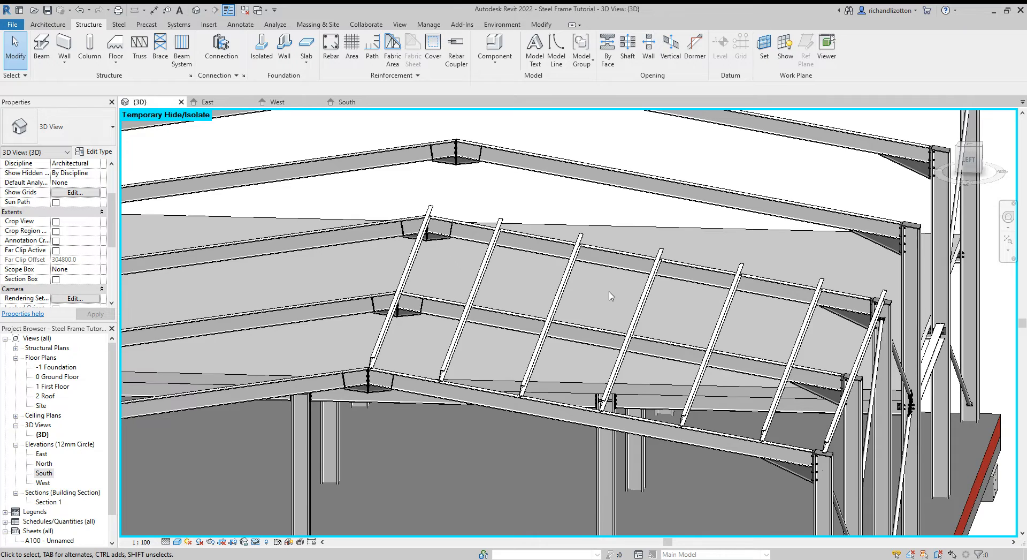
left_click(576, 432)
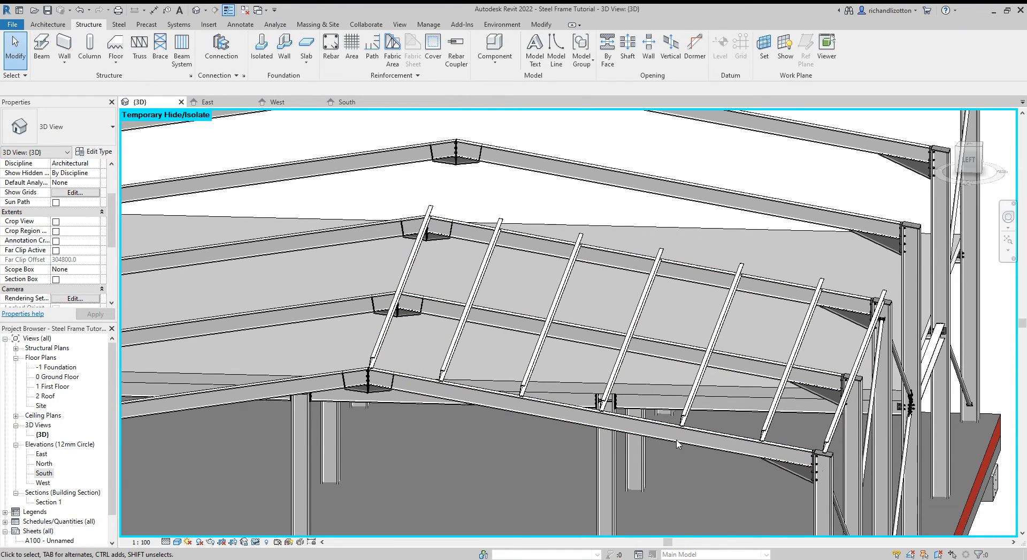
mouse_move(772, 316)
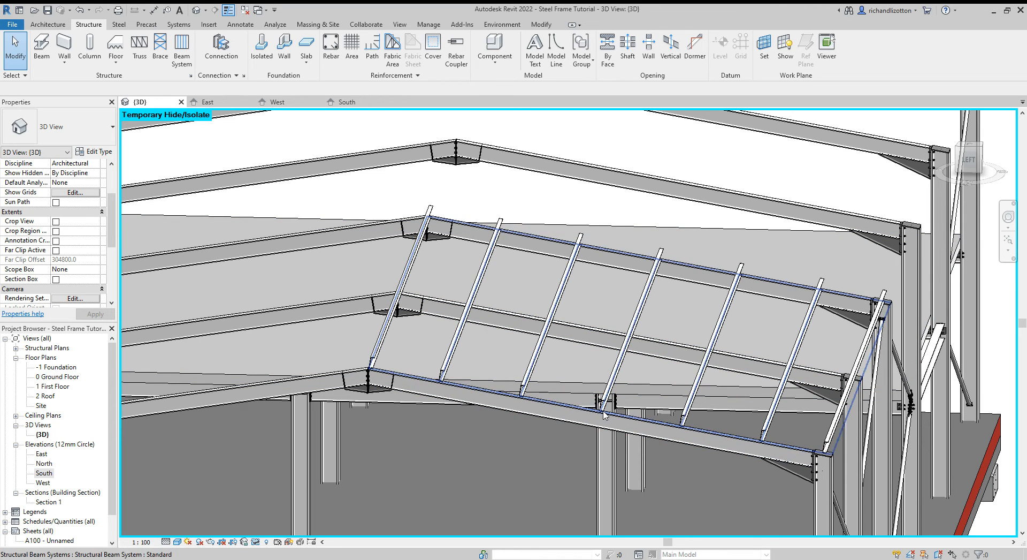
mouse_move(556, 407)
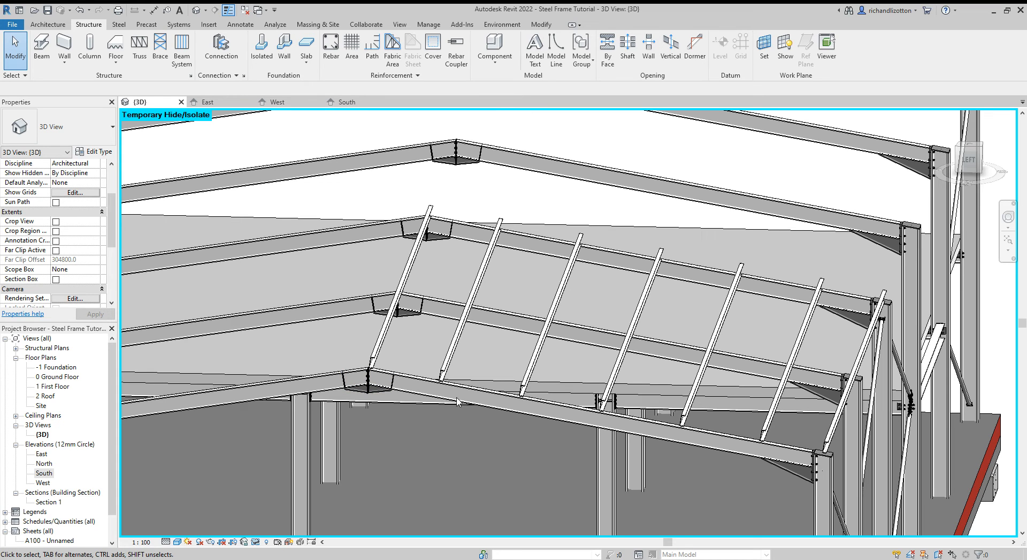
mouse_move(696, 434)
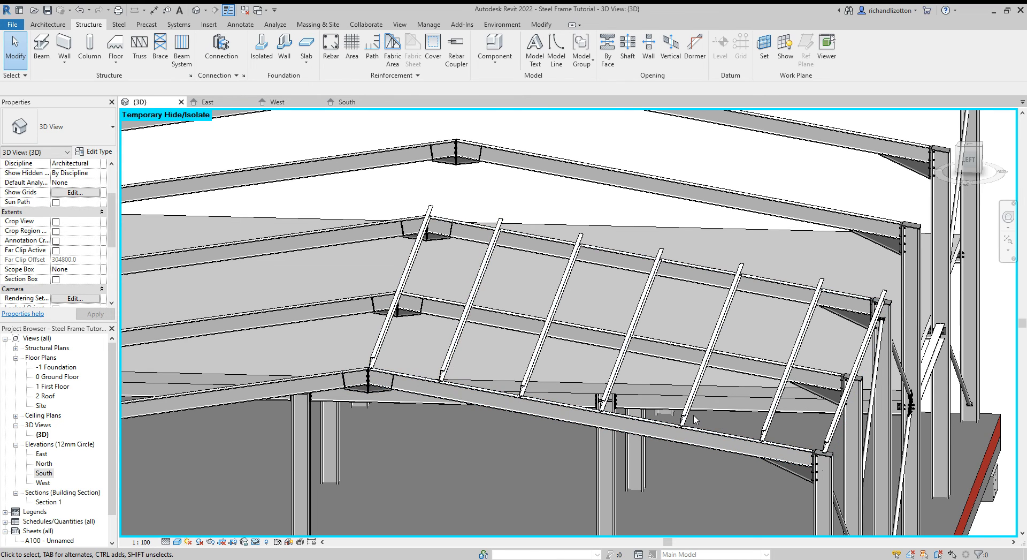